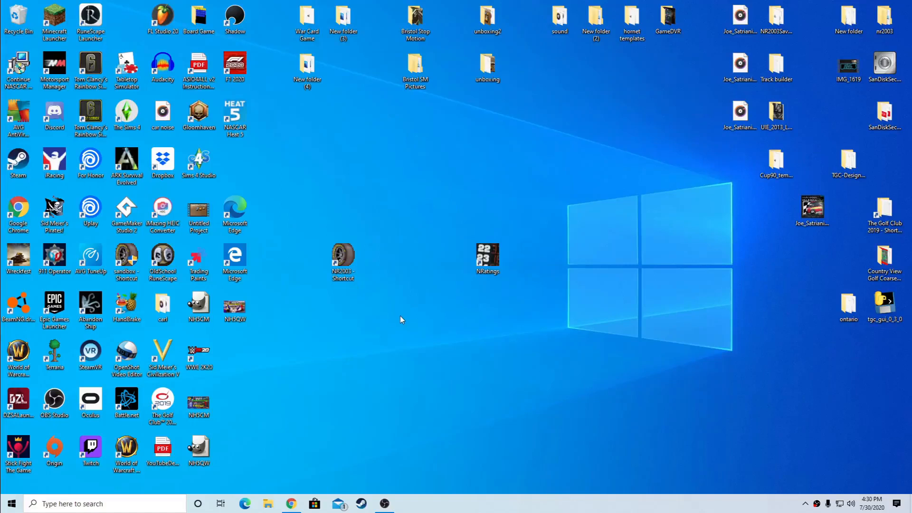
Step: Scroll the tjsoft.be/nratings page down to its Download section
{"action": "left_click", "coordinate": [343, 263]}
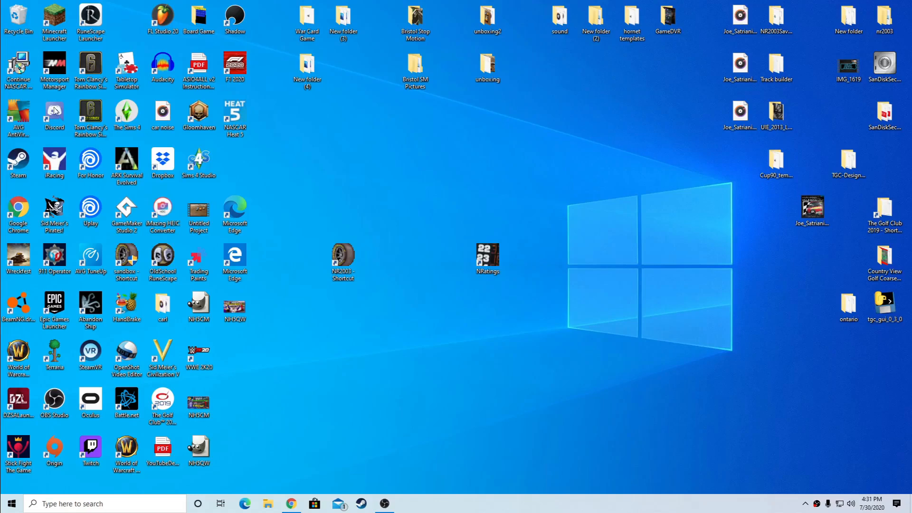
{"action": "mouse_move", "coordinate": [376, 250]}
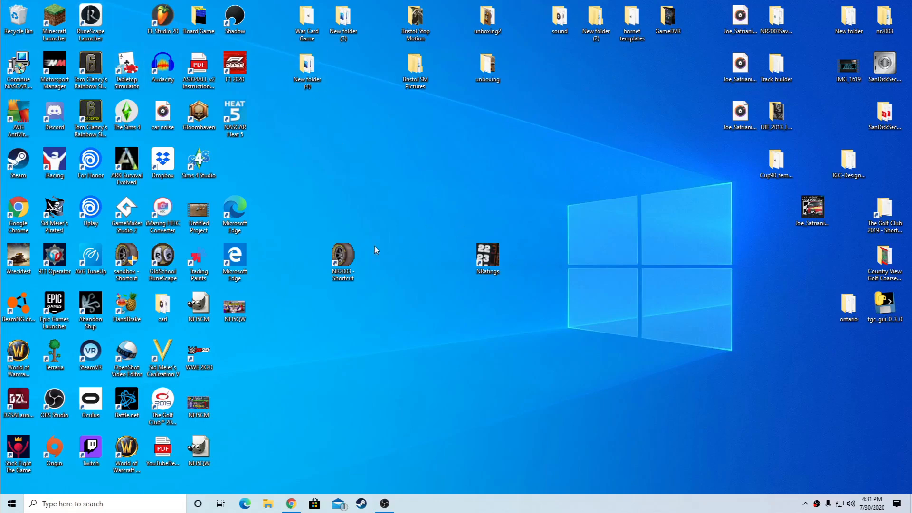
{"action": "mouse_move", "coordinate": [342, 460]}
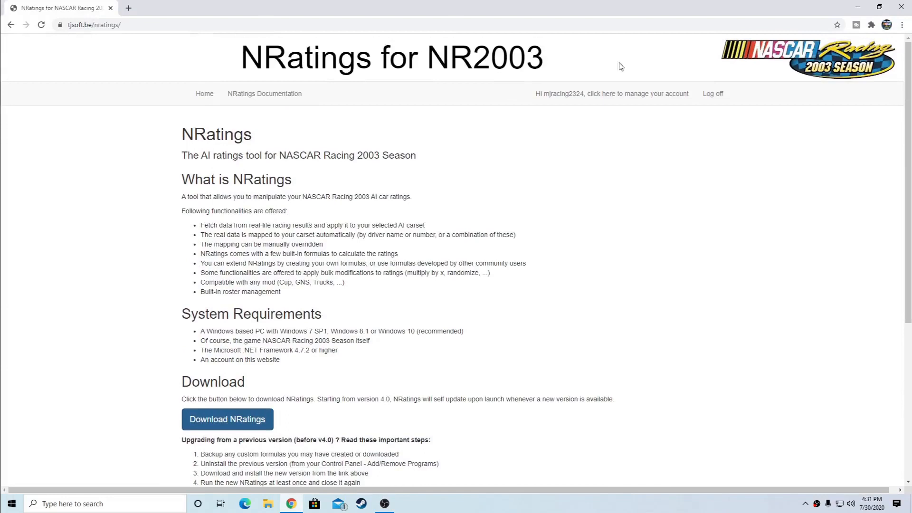
{"action": "mouse_move", "coordinate": [611, 94]}
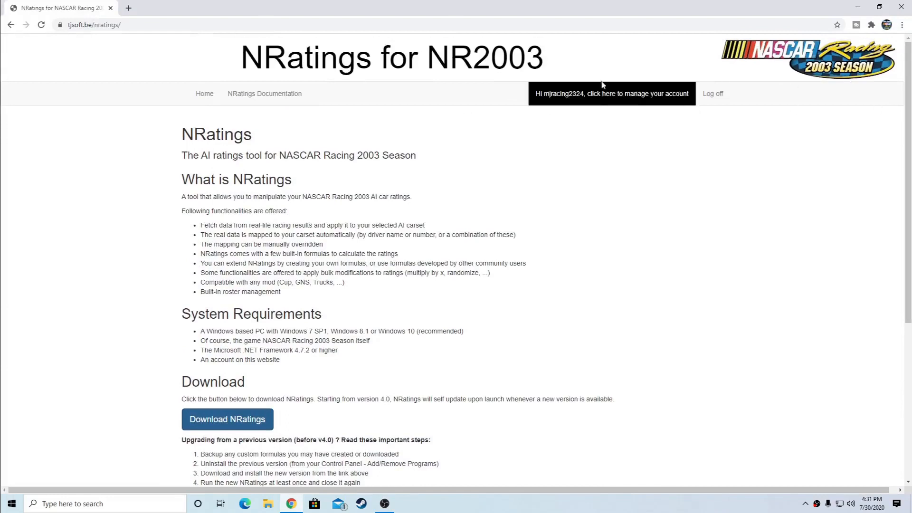
{"action": "mouse_move", "coordinate": [688, 77]}
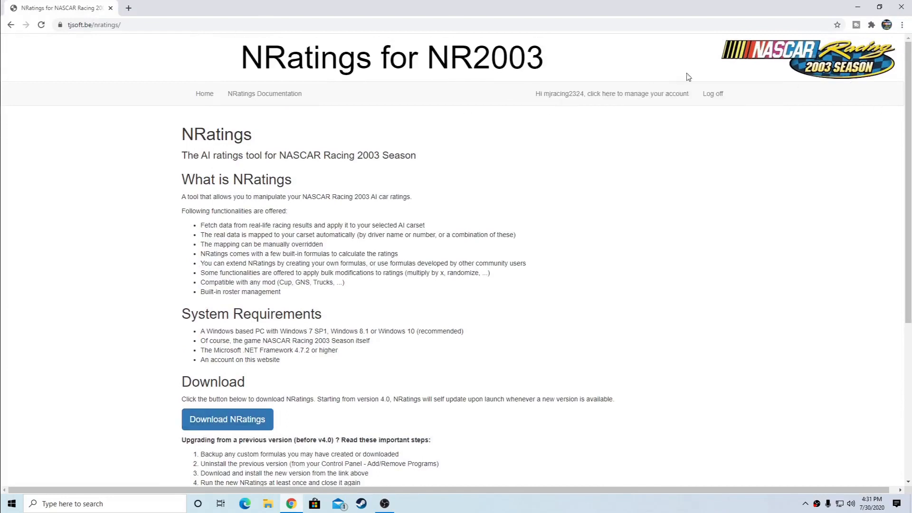
{"action": "mouse_move", "coordinate": [672, 80]}
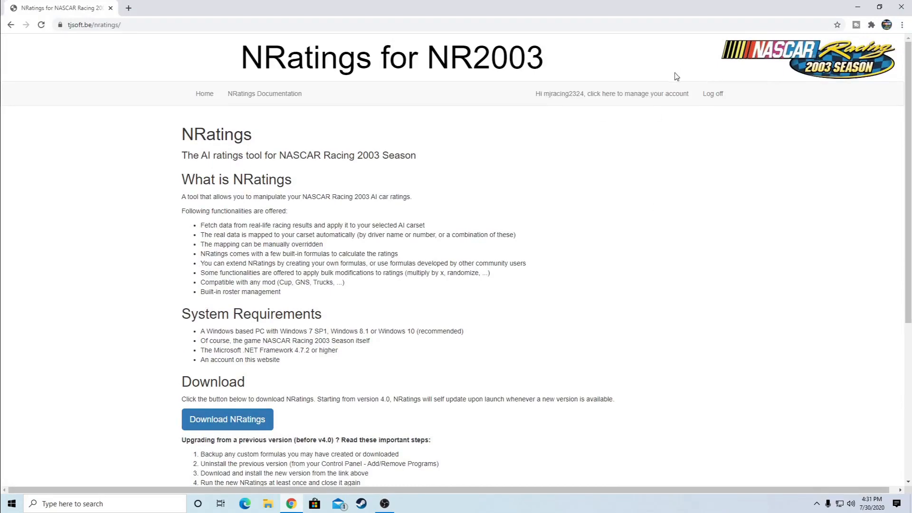
{"action": "mouse_move", "coordinate": [713, 95]}
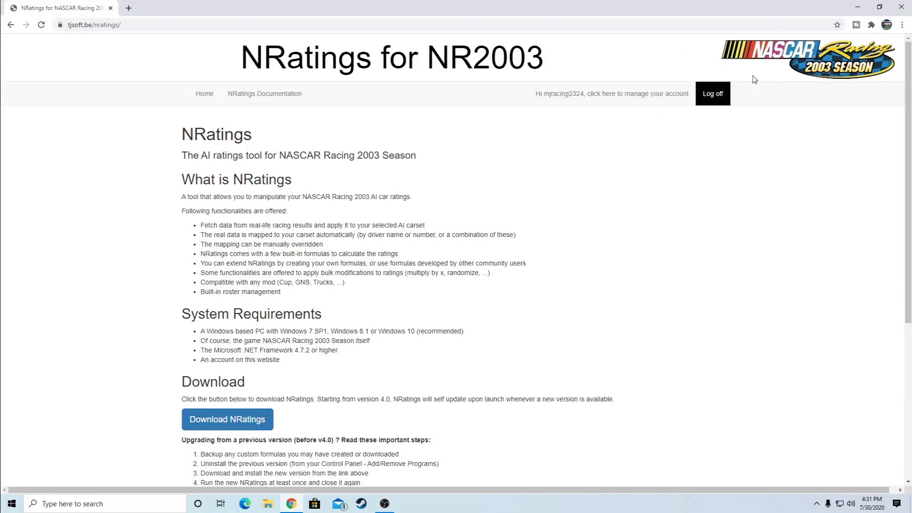
{"action": "scroll", "scroll_direction": "down", "scroll_amount": 3}
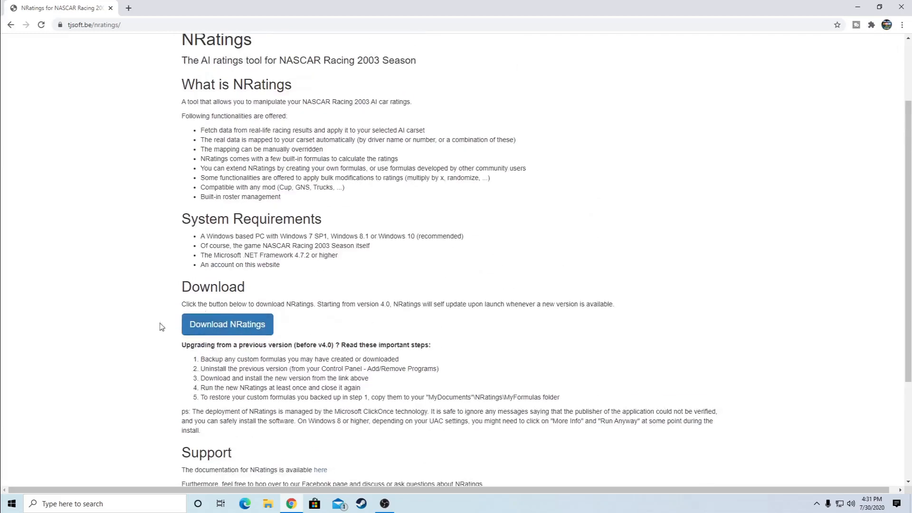
{"action": "mouse_move", "coordinate": [227, 324]}
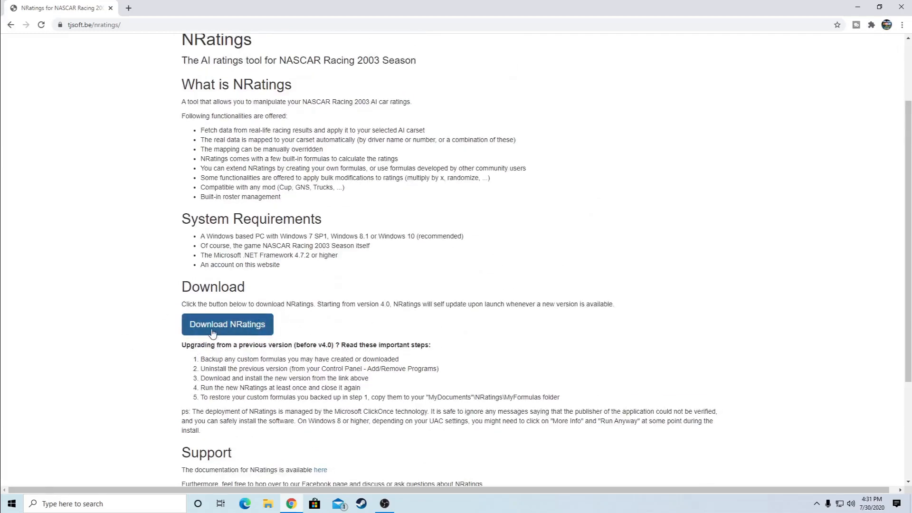
Step: Download setup (4).exe and run it anyway past the SmartScreen warning
{"action": "left_click", "coordinate": [227, 324]}
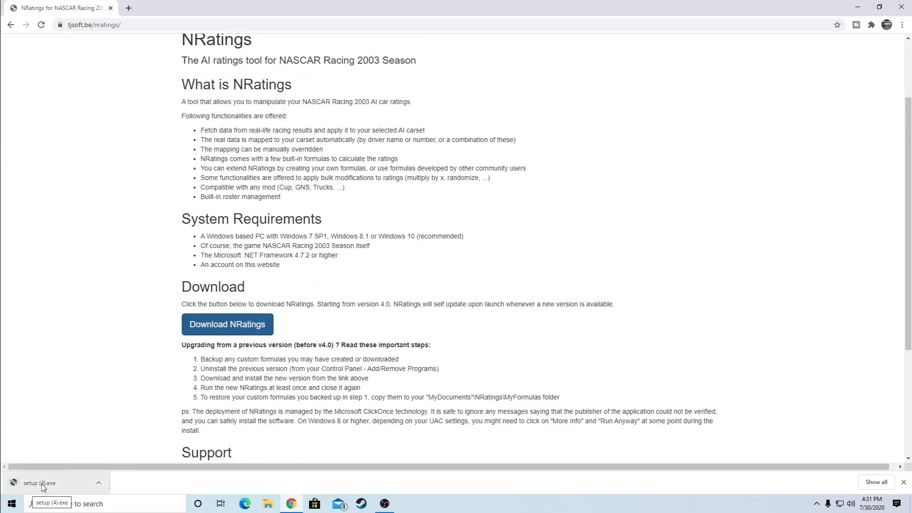
{"action": "left_click", "coordinate": [44, 483]}
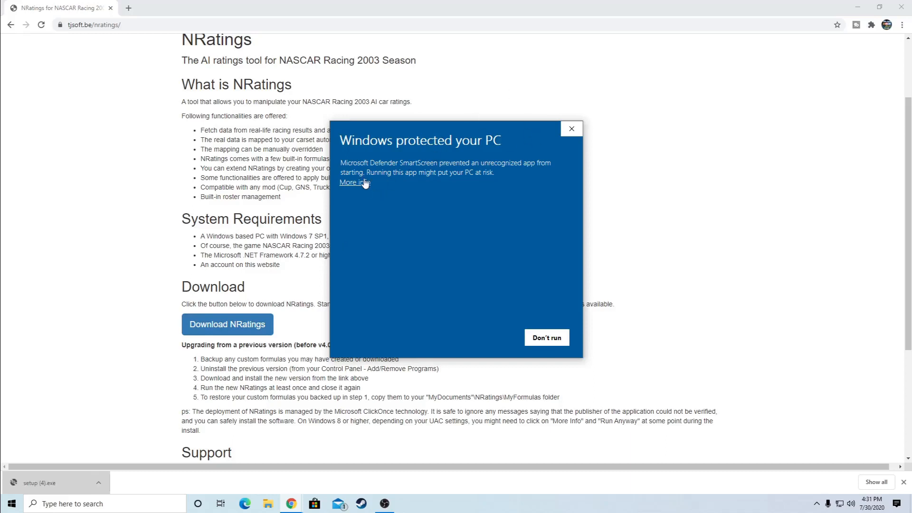
{"action": "left_click", "coordinate": [354, 183]}
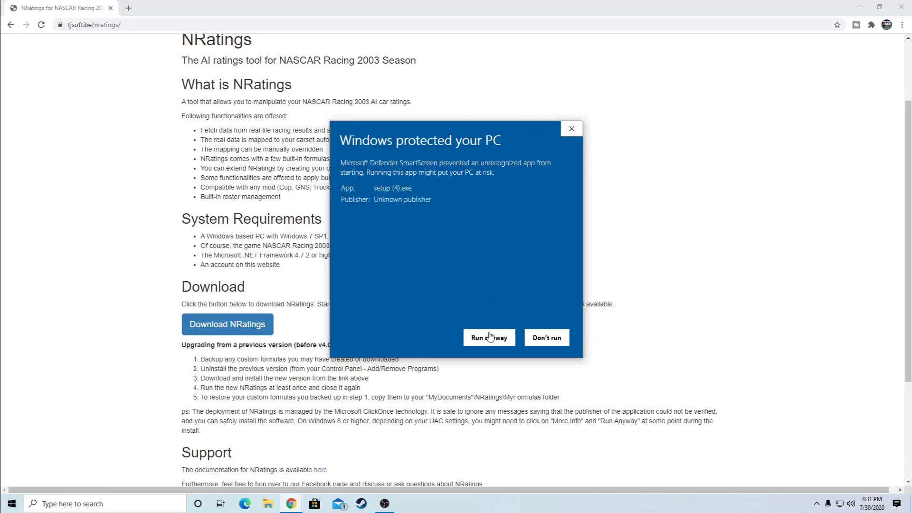
{"action": "left_click", "coordinate": [488, 337]}
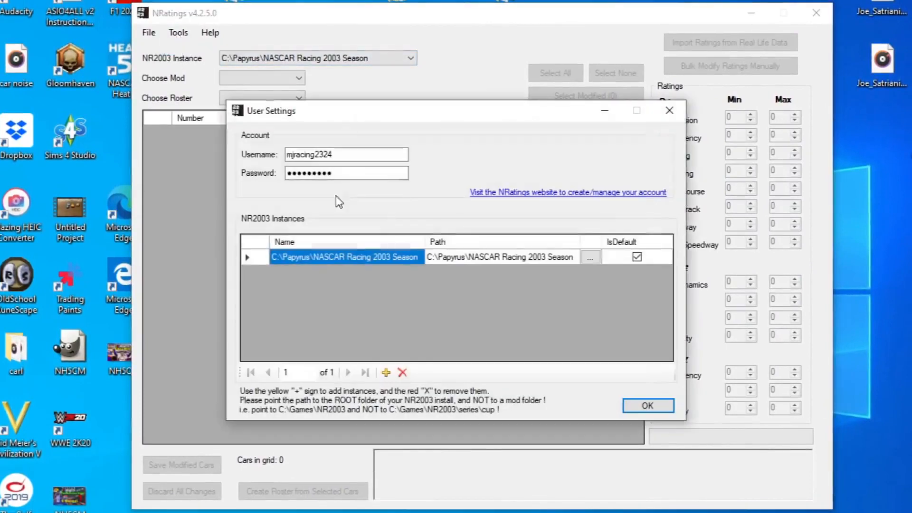
Step: Keep C:\Papyrus\NASCAR Racing 2003 Season as the game instance path
{"action": "left_click", "coordinate": [590, 257]}
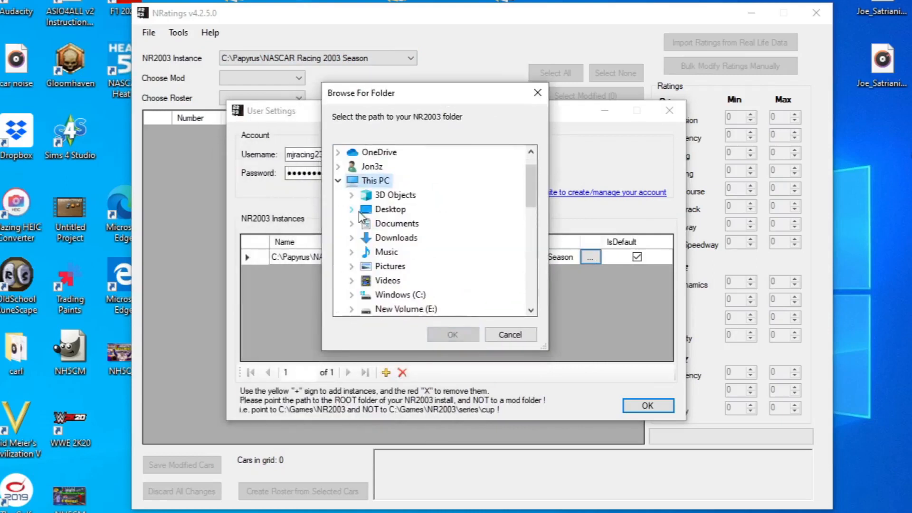
{"action": "scroll", "scroll_direction": "down", "scroll_amount": 3}
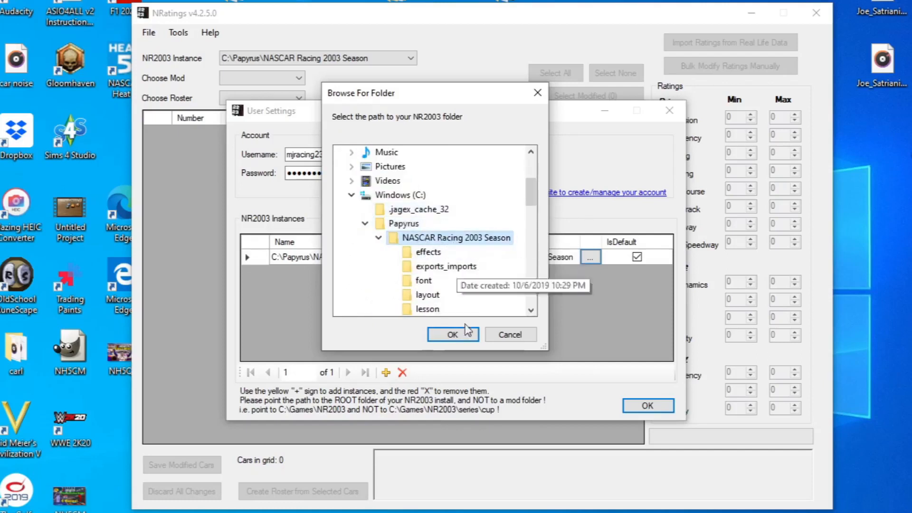
{"action": "left_click", "coordinate": [452, 335]}
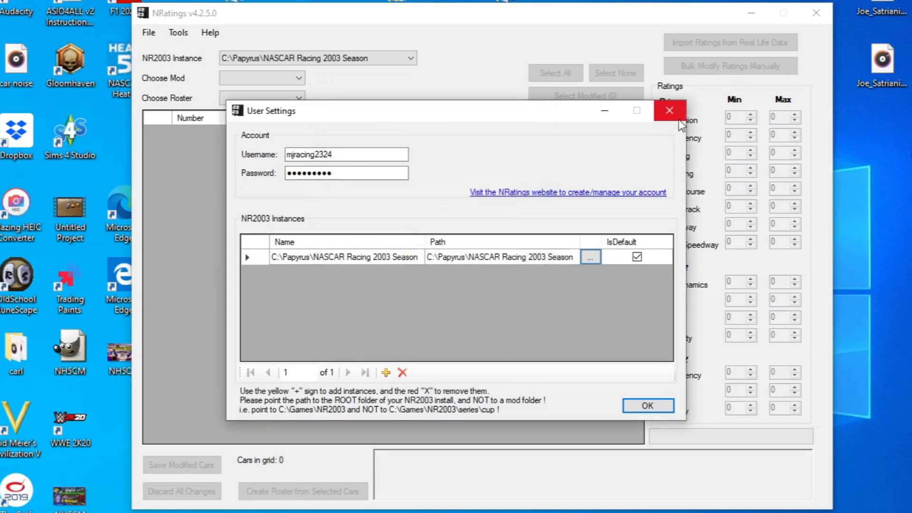
Step: Leave the user settings without saving changes
{"action": "left_click", "coordinate": [669, 110]}
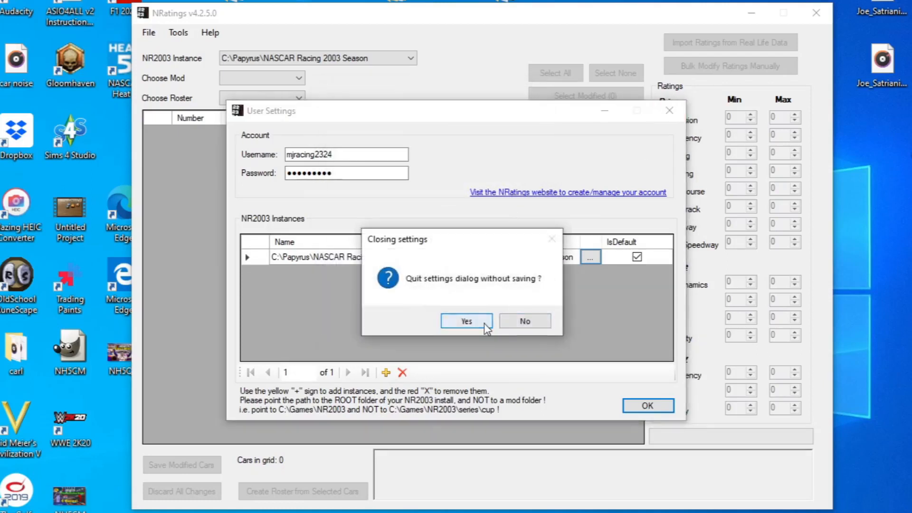
{"action": "left_click", "coordinate": [466, 321]}
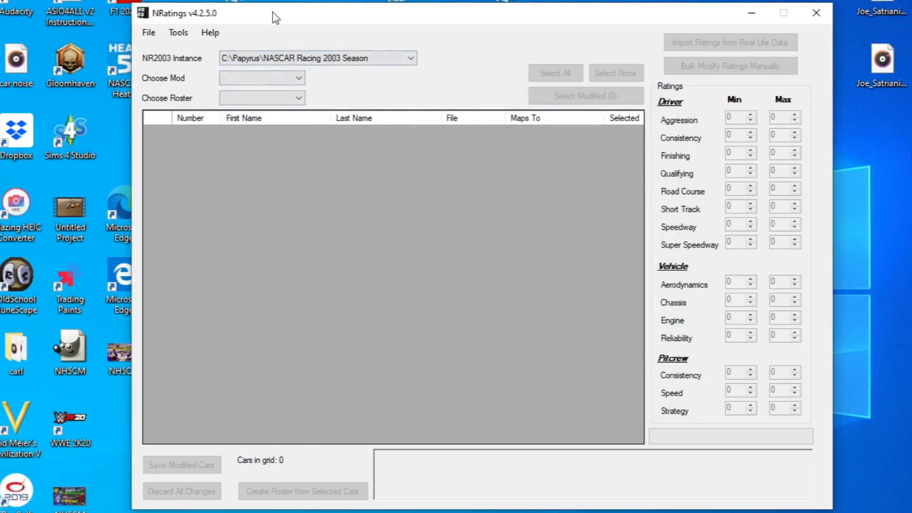
Step: Load the MenCup2020 mod and filter the grid to the 2020 Daytona.lst roster
{"action": "left_click", "coordinate": [317, 58]}
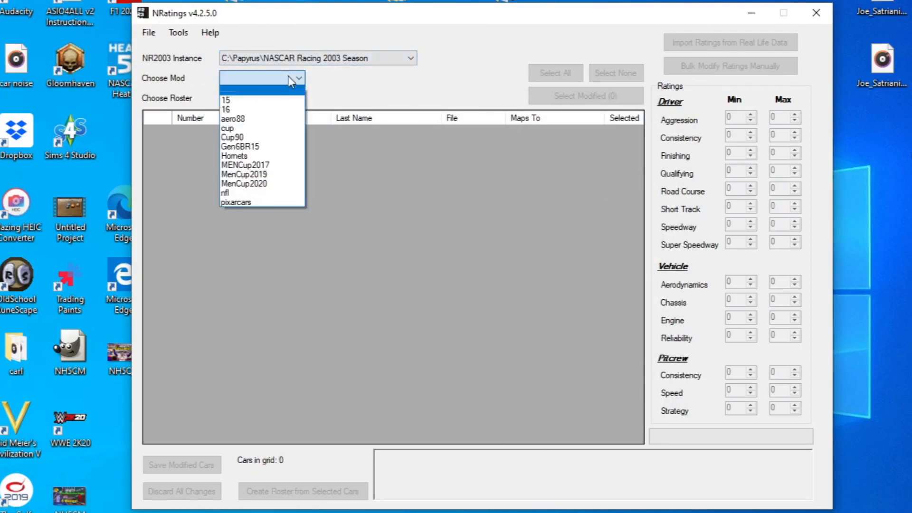
{"action": "mouse_move", "coordinate": [247, 105]}
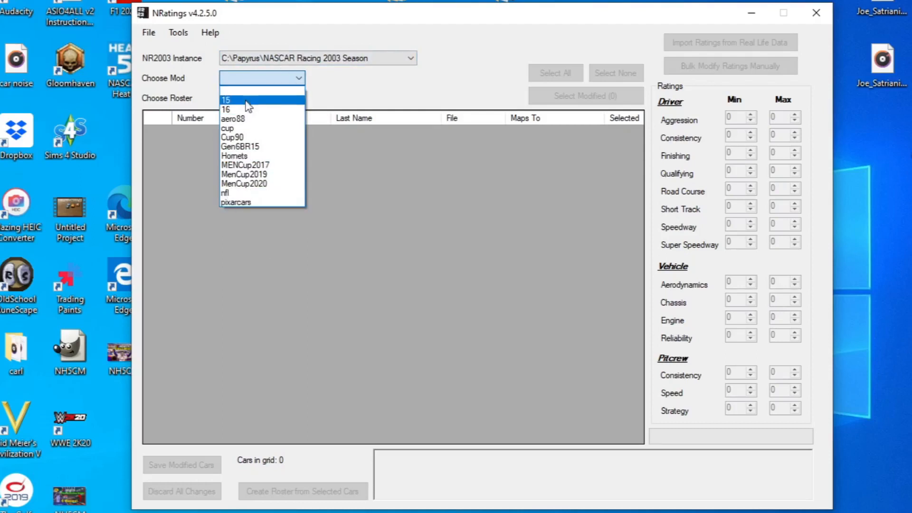
{"action": "mouse_move", "coordinate": [234, 156]}
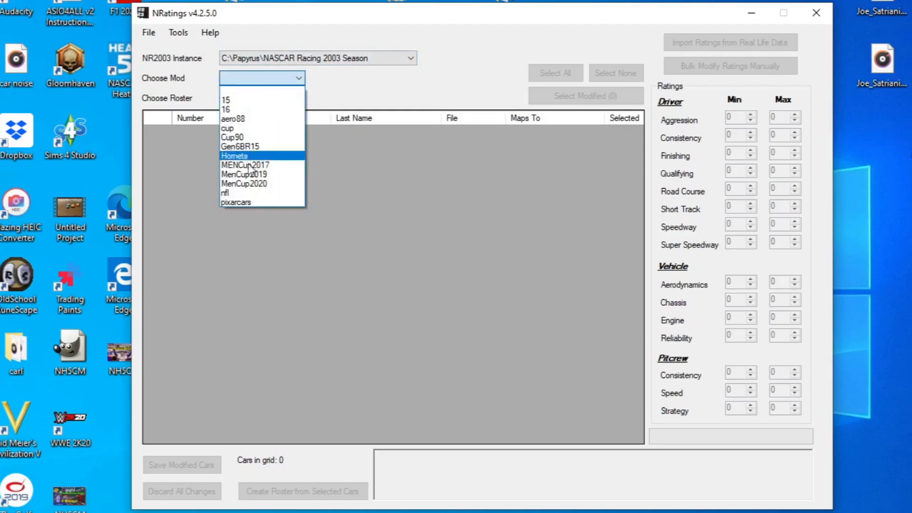
{"action": "left_click", "coordinate": [244, 184]}
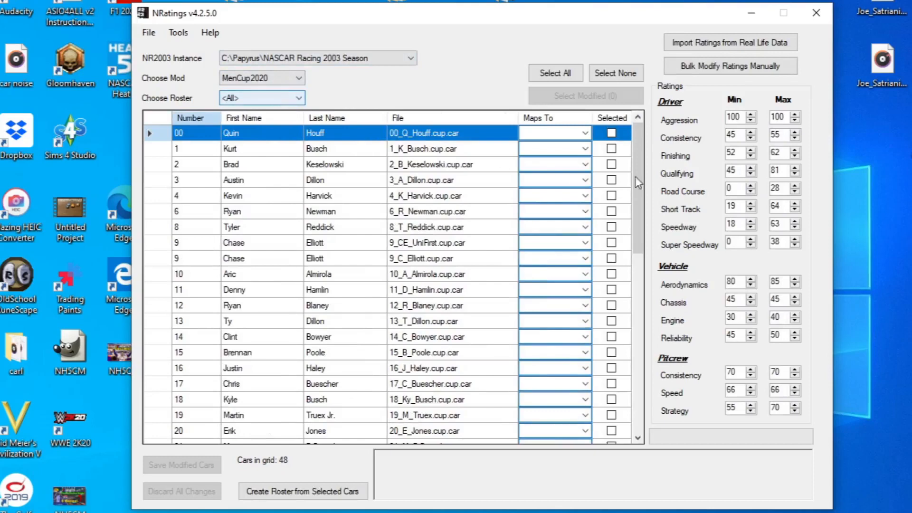
{"action": "left_click", "coordinate": [261, 97]}
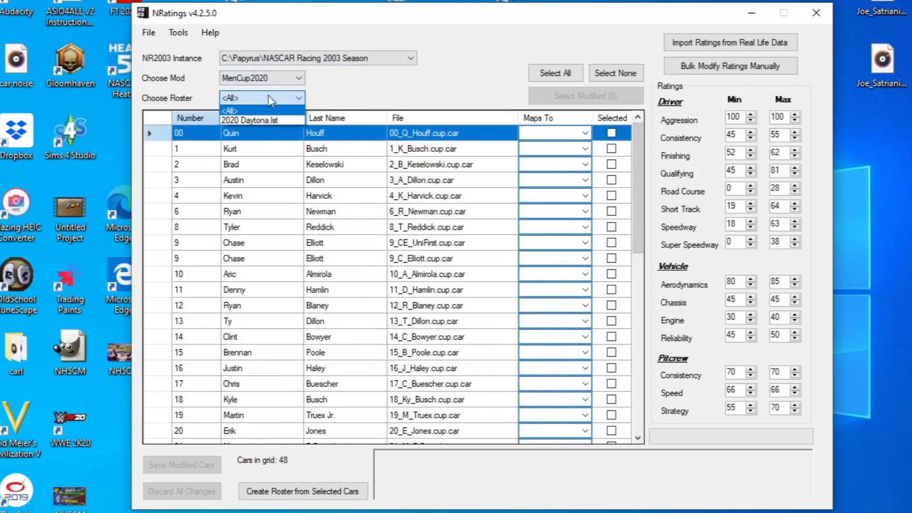
{"action": "mouse_move", "coordinate": [261, 119]}
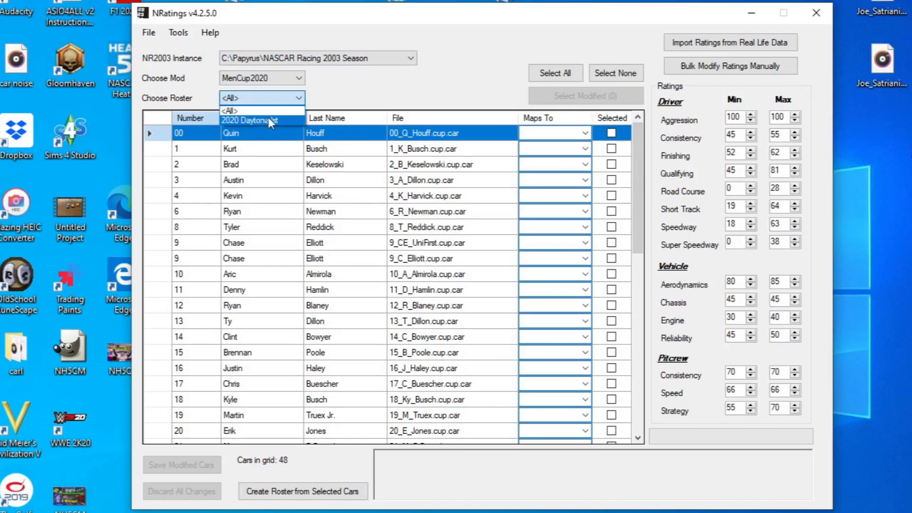
{"action": "left_click", "coordinate": [250, 120]}
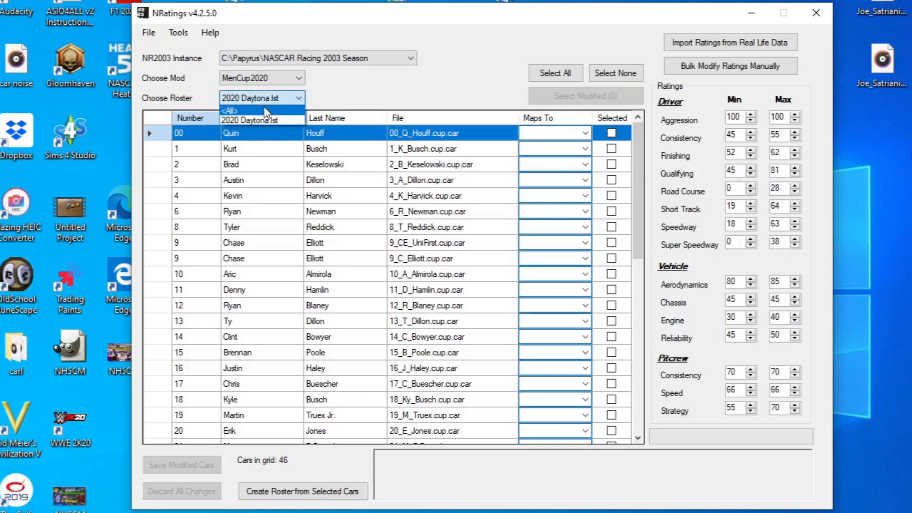
{"action": "left_click", "coordinate": [262, 120]}
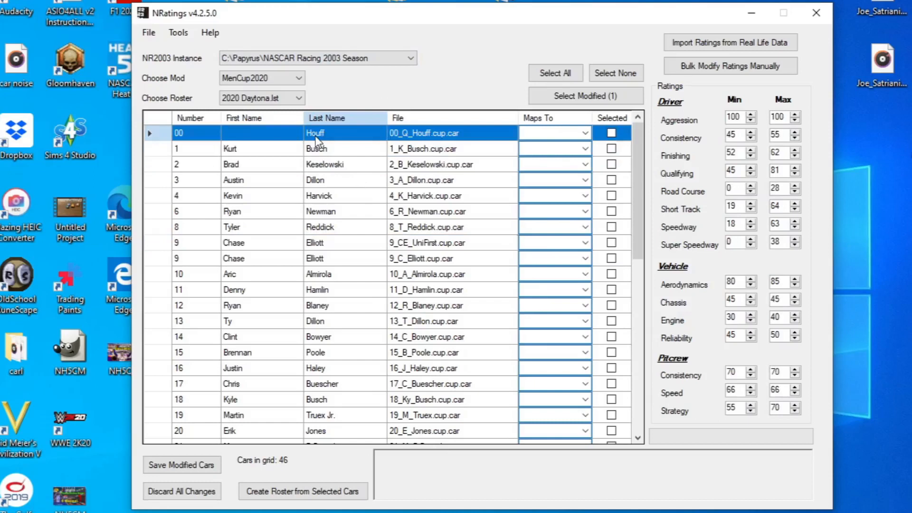
Step: Begin editing the 00 Houff car's entry in the grid
{"action": "double_click", "coordinate": [315, 133]}
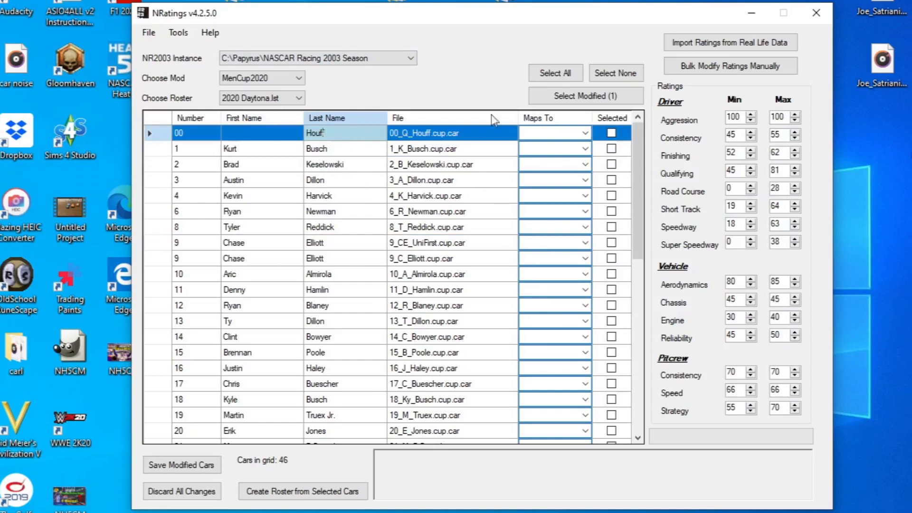
{"action": "mouse_move", "coordinate": [756, 152]}
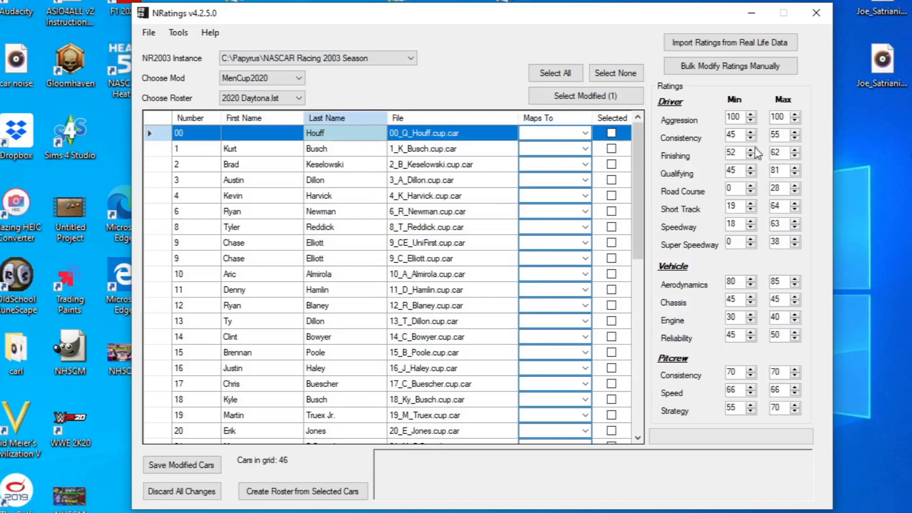
{"action": "mouse_move", "coordinate": [674, 118]}
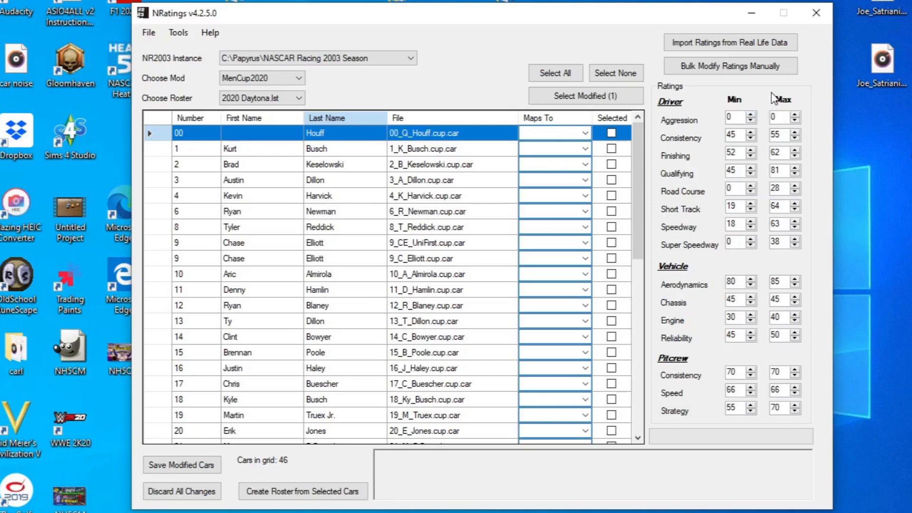
{"action": "mouse_move", "coordinate": [757, 118]}
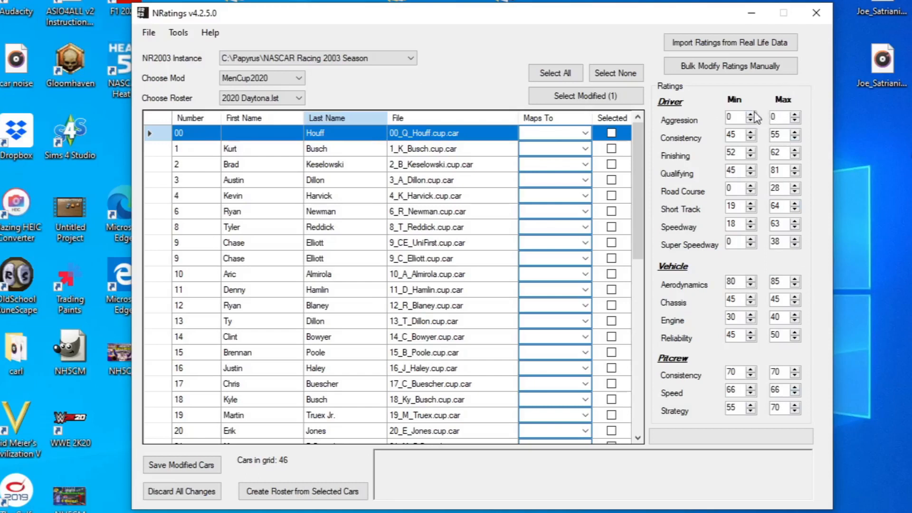
{"action": "mouse_move", "coordinate": [736, 116]}
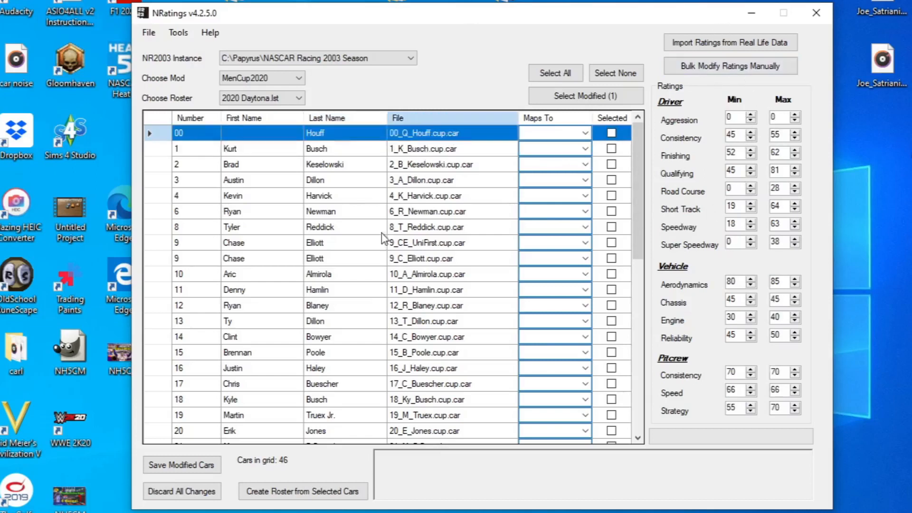
Step: Tick the Selected checkboxes for Kurt Busch's and Ryan Newman's cars
{"action": "left_click", "coordinate": [611, 149]}
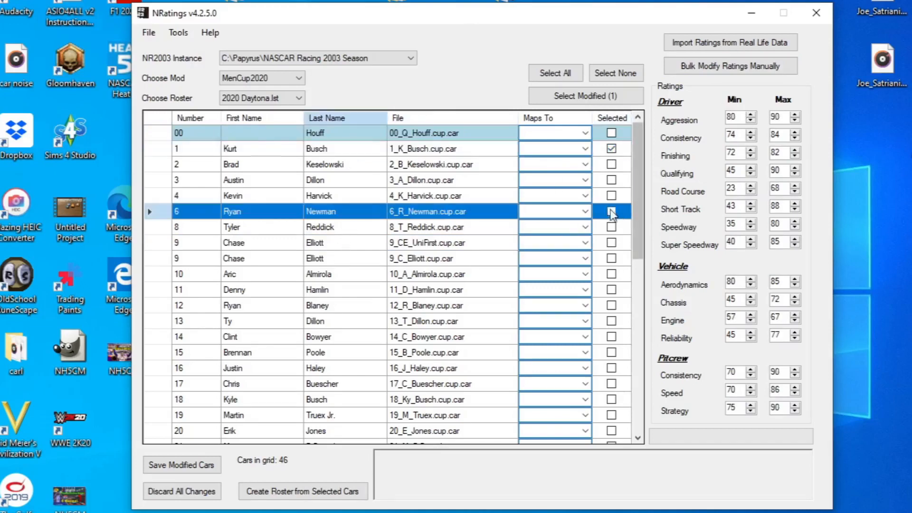
{"action": "left_click", "coordinate": [611, 195]}
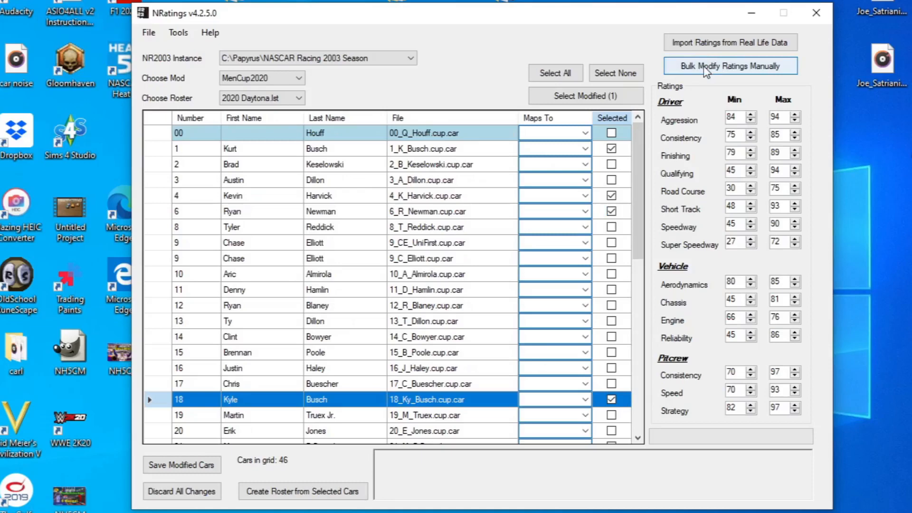
Step: Start Bulk Modify Ratings Manually, continuing past the unsaved changes warning
{"action": "left_click", "coordinate": [729, 65]}
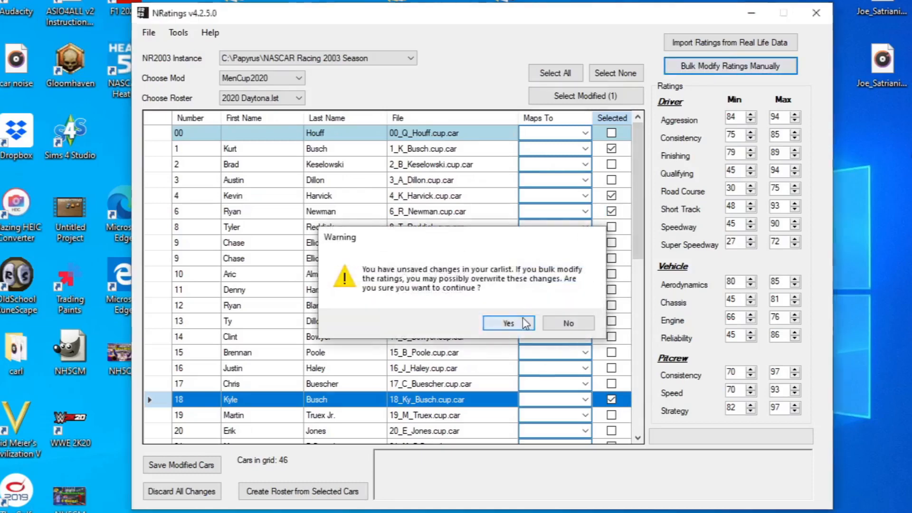
{"action": "left_click", "coordinate": [507, 323]}
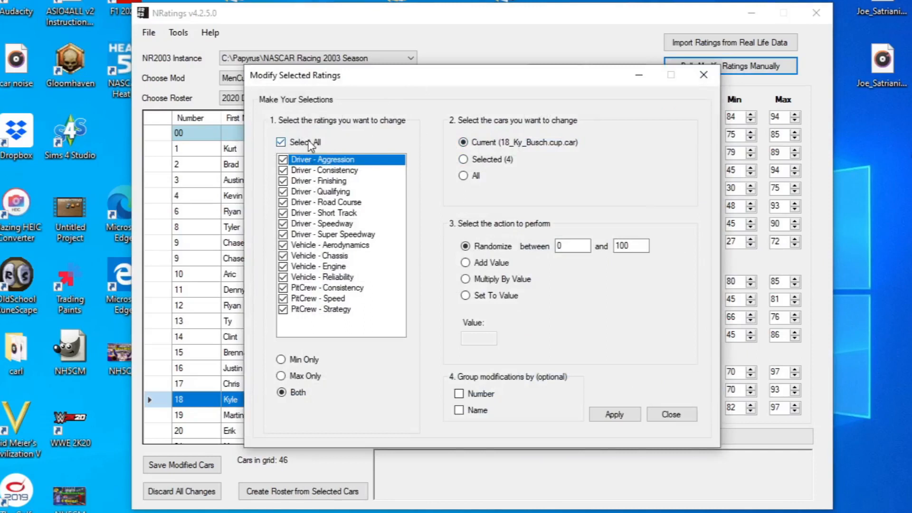
Step: Limit the ratings to change to Driver Consistency and Driver Finishing only
{"action": "left_click", "coordinate": [282, 142]}
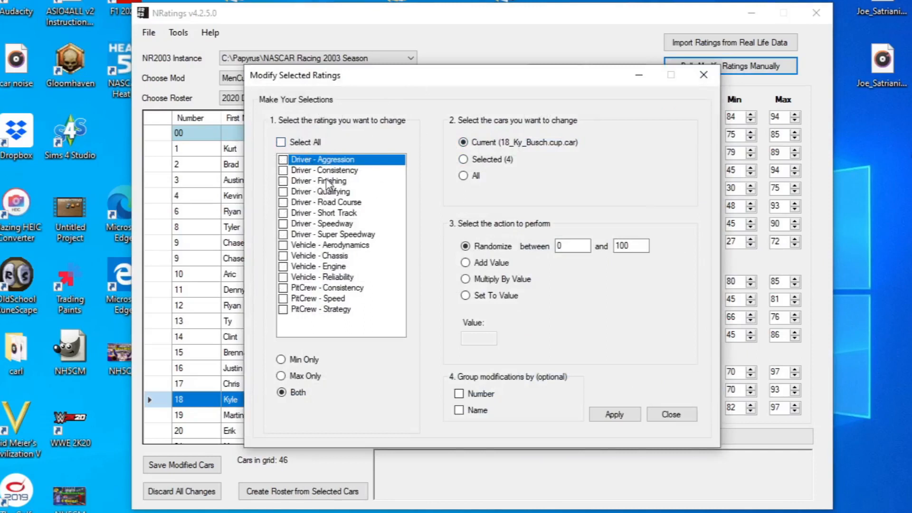
{"action": "left_click", "coordinate": [284, 180]}
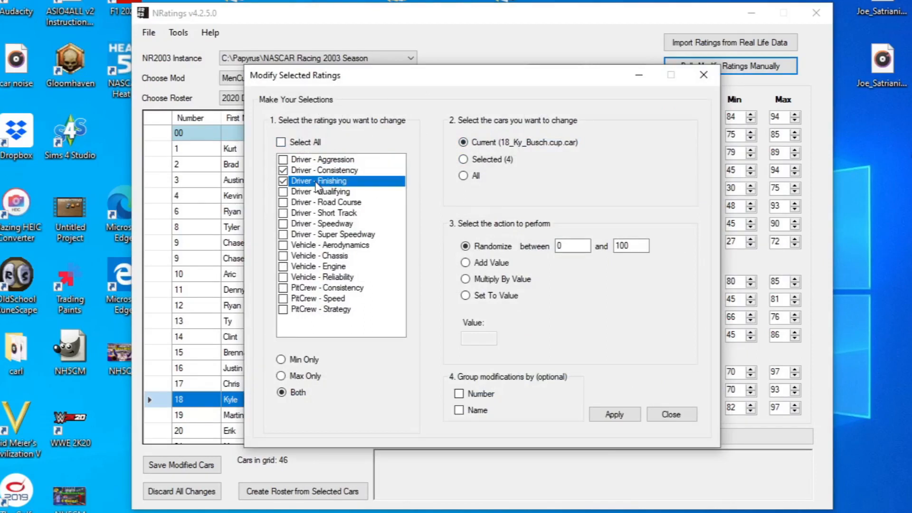
{"action": "left_click", "coordinate": [283, 181]}
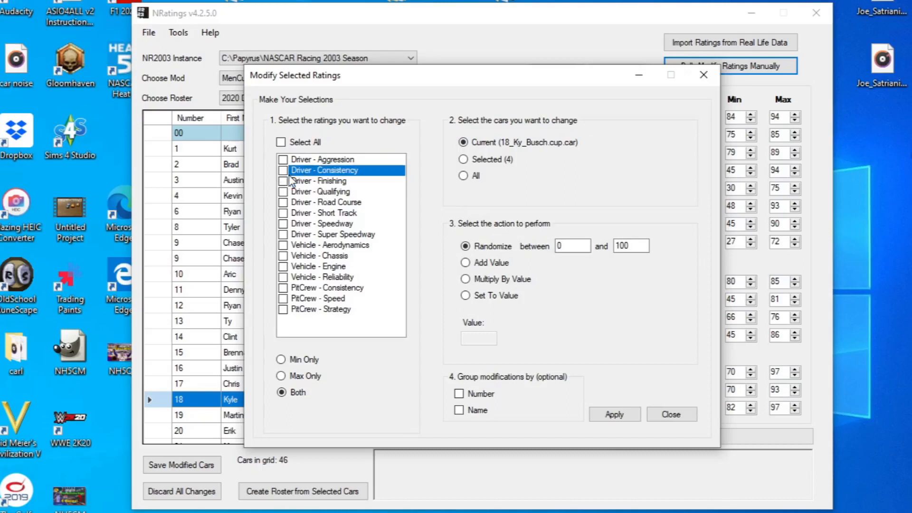
{"action": "left_click", "coordinate": [283, 170]}
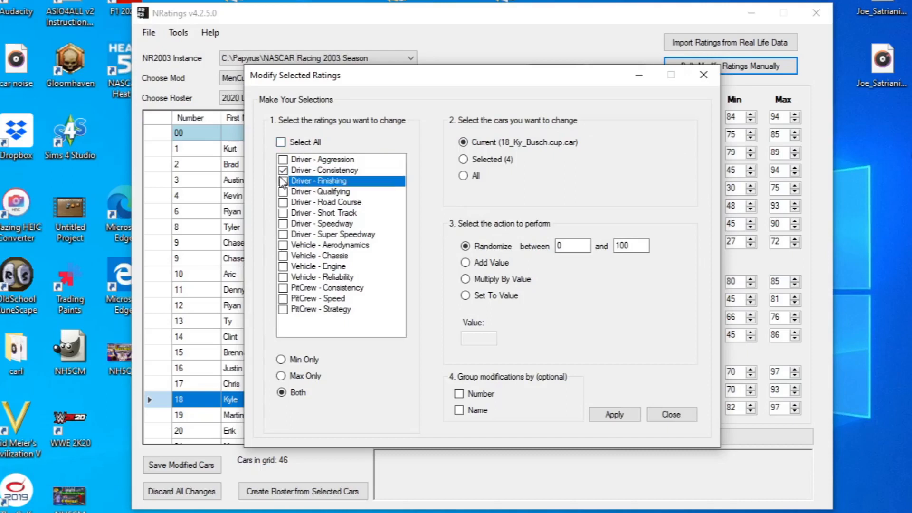
{"action": "left_click", "coordinate": [283, 180]}
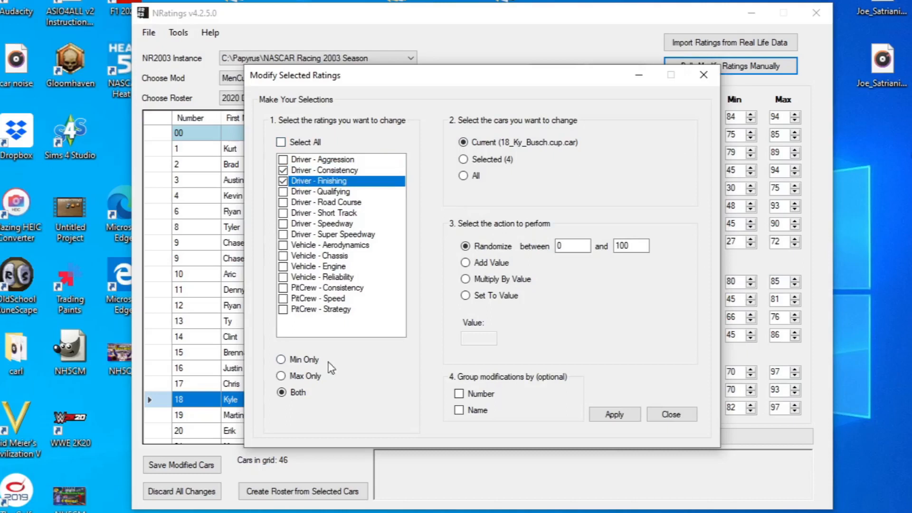
{"action": "left_click", "coordinate": [281, 393]}
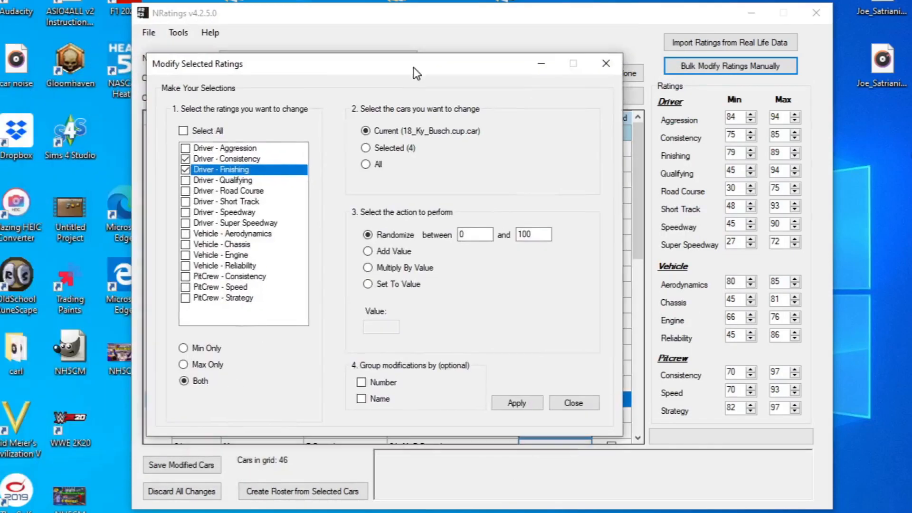
Step: Target the four Selected cars and set the Randomize lower bound to 60
{"action": "left_click", "coordinate": [365, 148]}
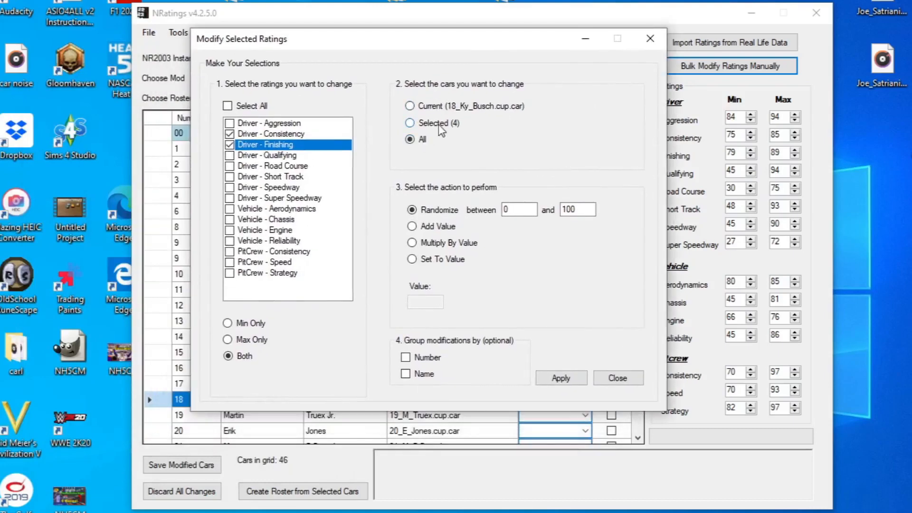
{"action": "left_click", "coordinate": [410, 122]}
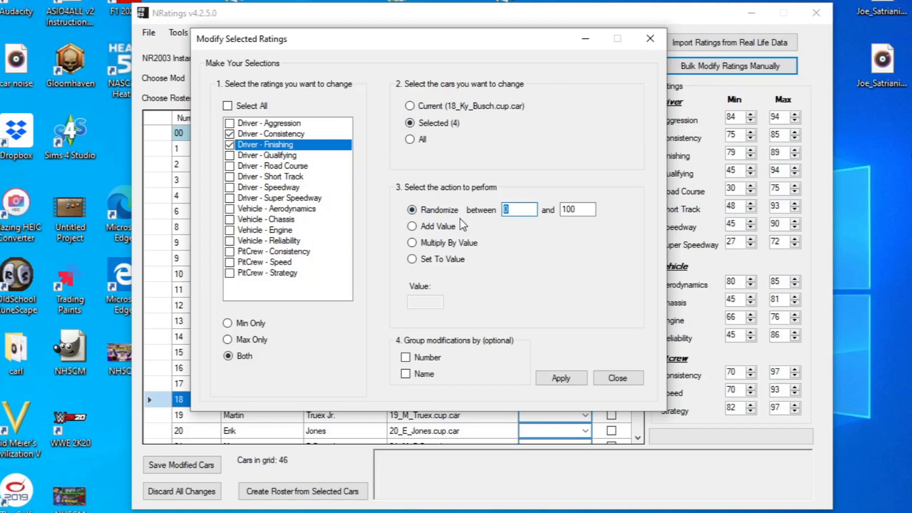
{"action": "mouse_move", "coordinate": [518, 227]}
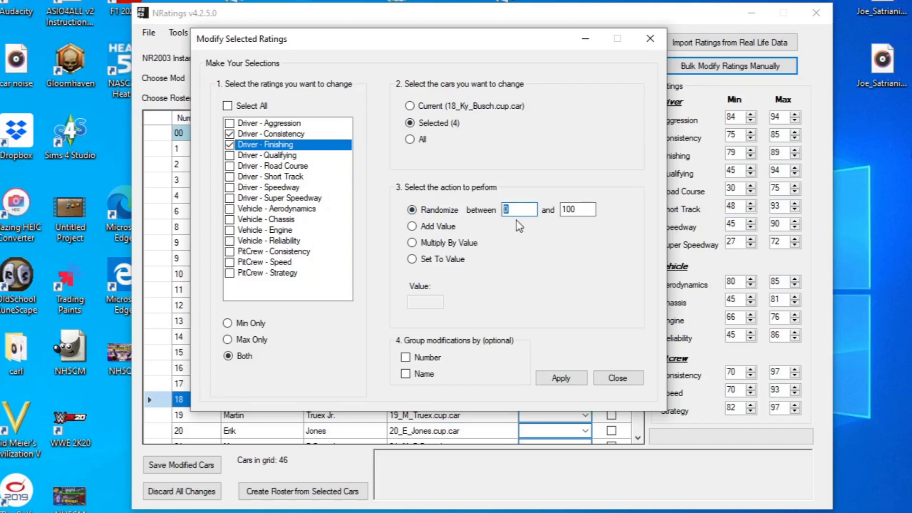
{"action": "type", "text": "60"}
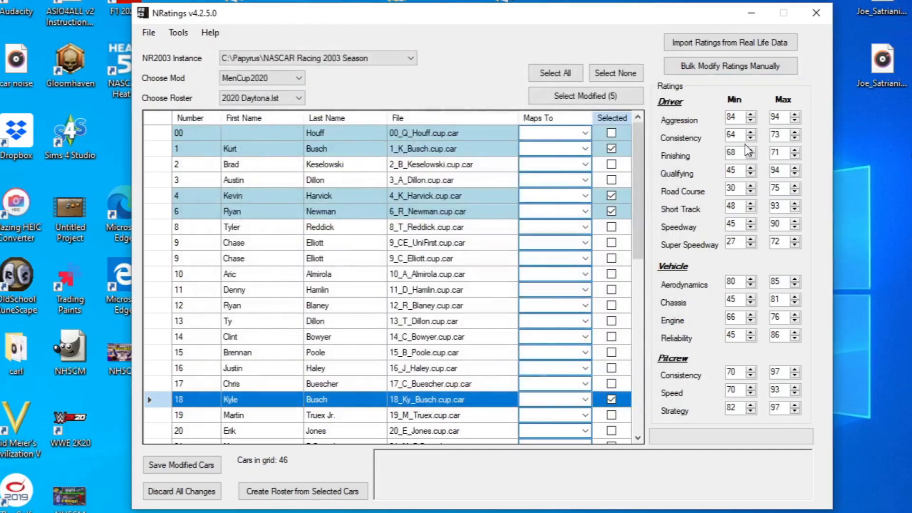
Step: Reopen the bulk editor with all ratings and choose Add Value of -10
{"action": "left_click", "coordinate": [730, 66]}
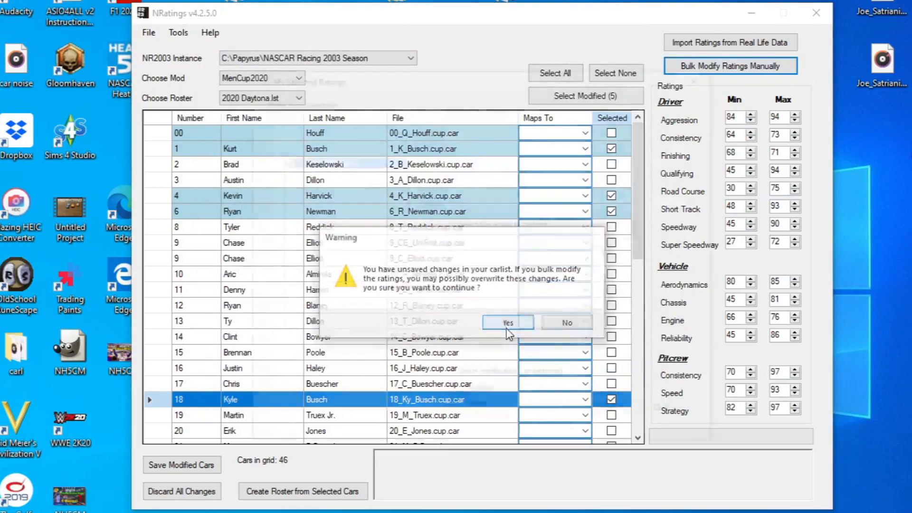
{"action": "left_click", "coordinate": [506, 322]}
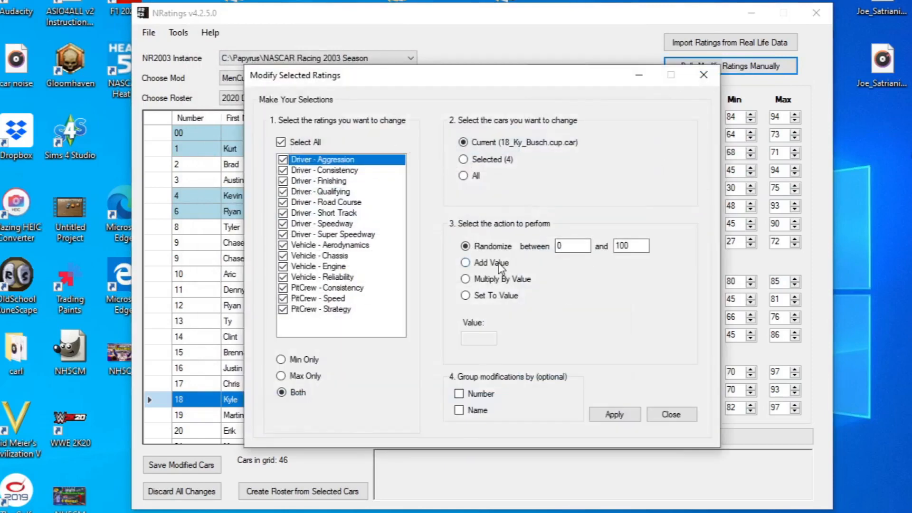
{"action": "left_click", "coordinate": [464, 262]}
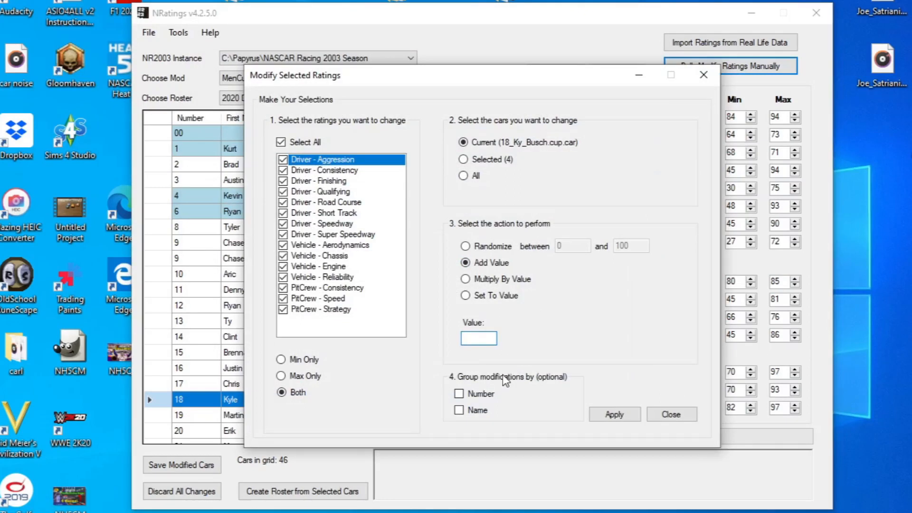
{"action": "type", "text": "10"}
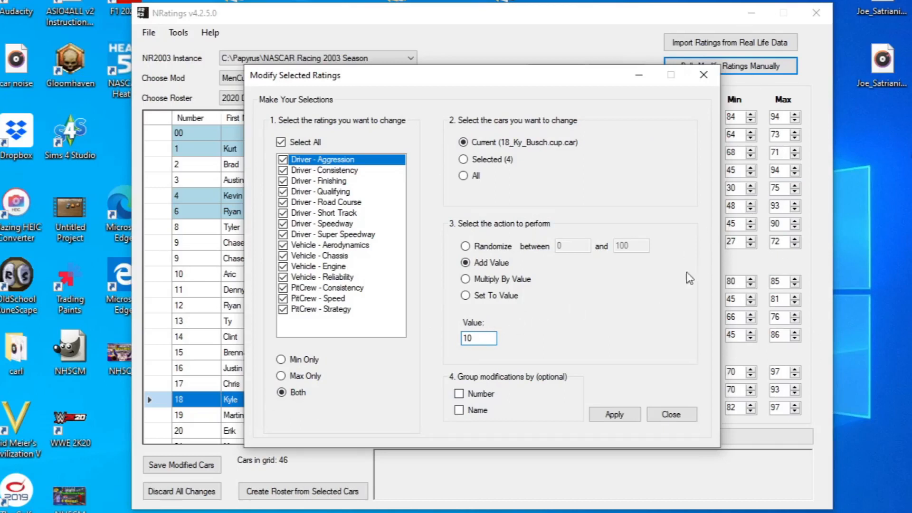
{"action": "type", "text": "-1"}
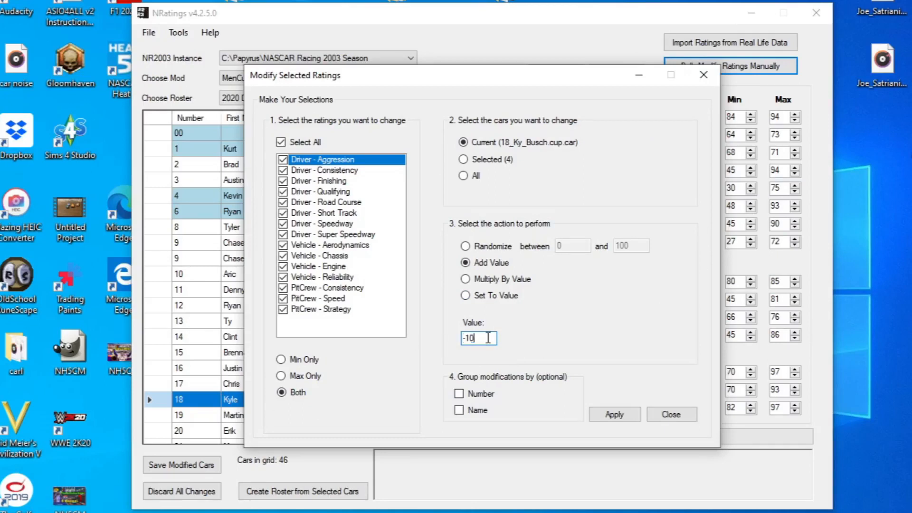
Step: Switch to Multiply By Value and begin entering a multiplier starting '1.'
{"action": "left_click", "coordinate": [465, 278]}
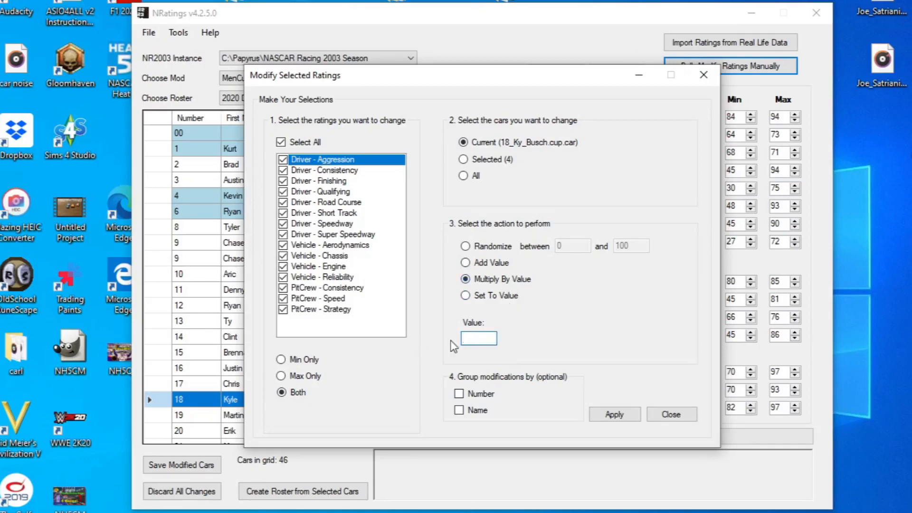
{"action": "left_click", "coordinate": [478, 338]}
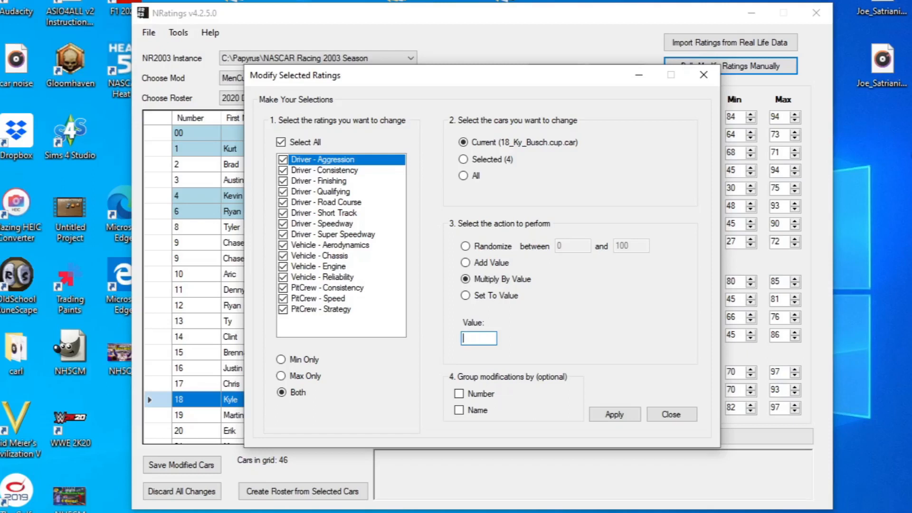
{"action": "type", "text": "1."}
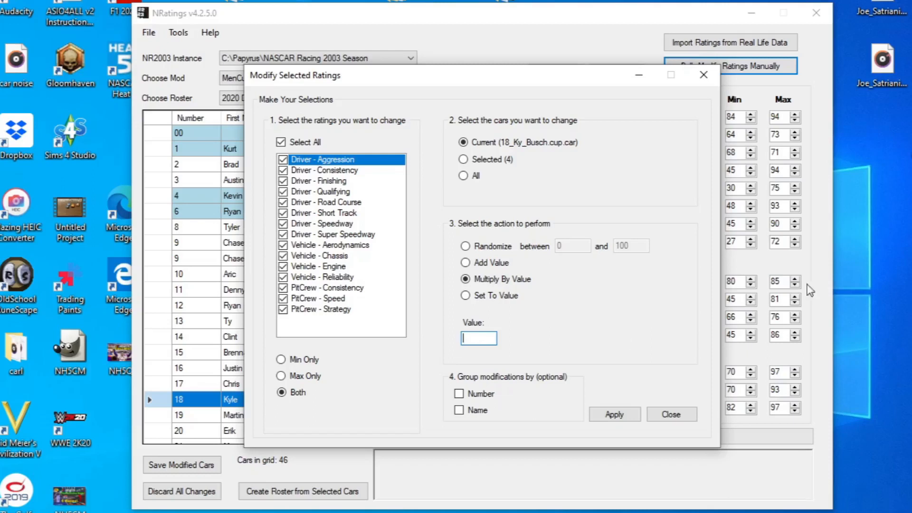
Step: Enter 100 as the Set To Value, then close Modify Selected Ratings without applying it
{"action": "left_click", "coordinate": [465, 296]}
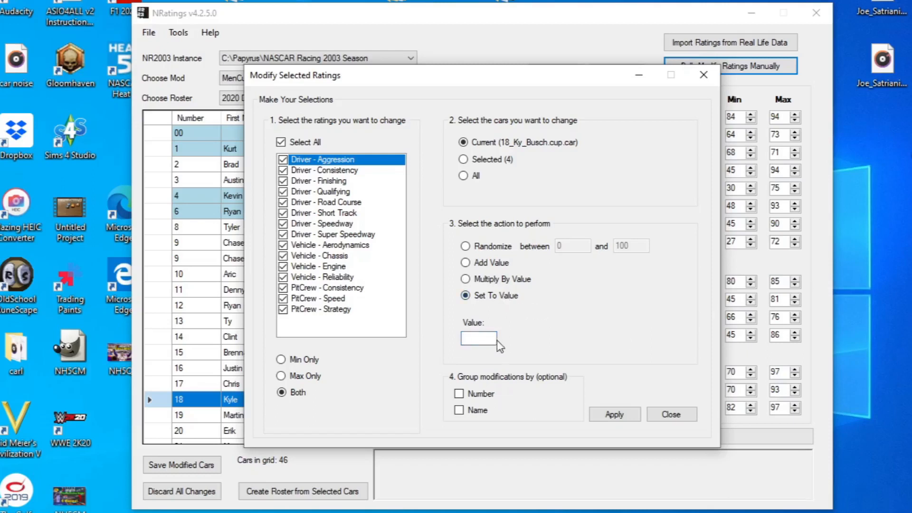
{"action": "type", "text": "1"}
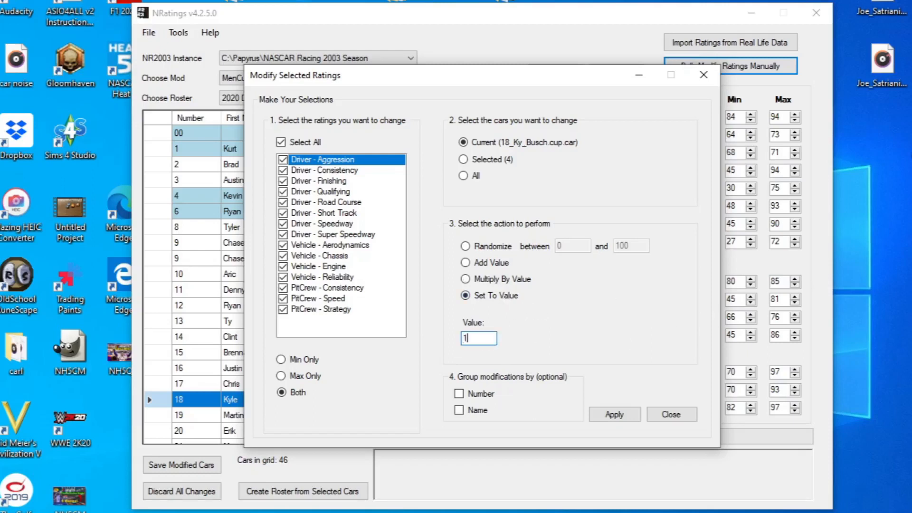
{"action": "type", "text": "100"}
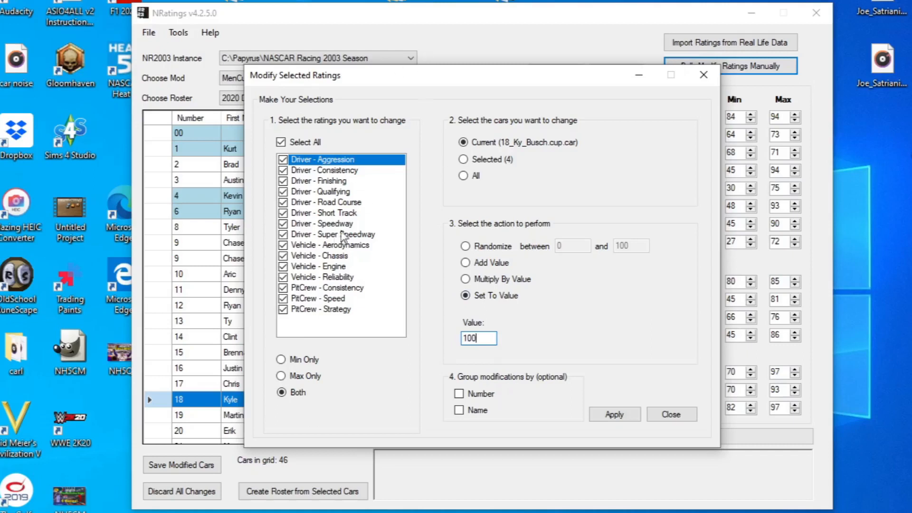
{"action": "triple_click", "coordinate": [478, 339]}
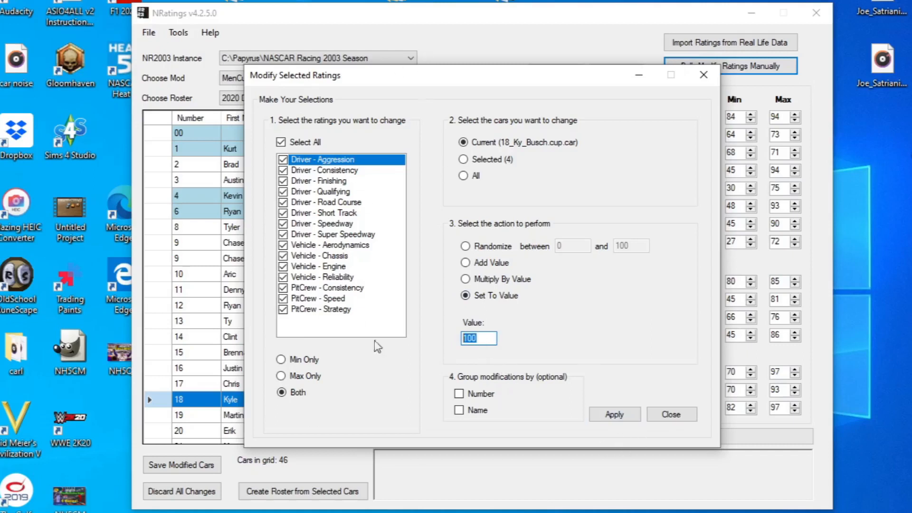
{"action": "left_click", "coordinate": [672, 414]}
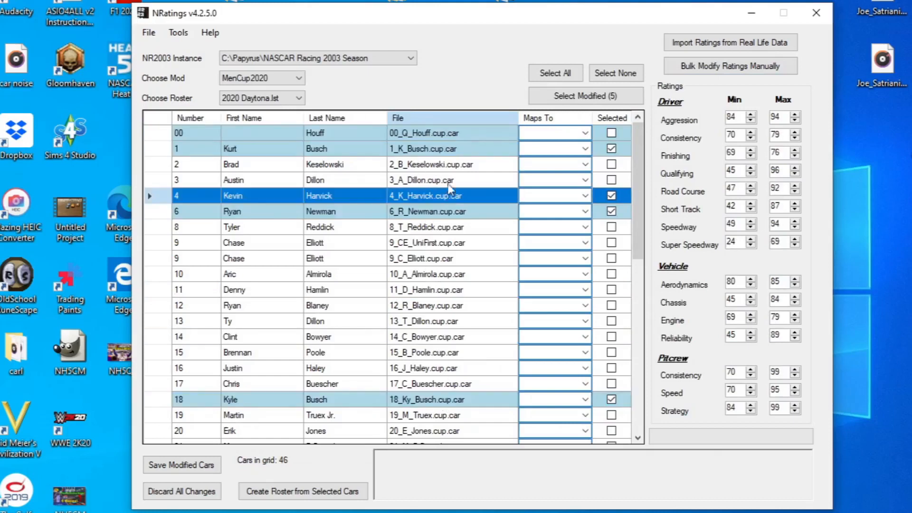
Step: Save the five modified cars (00, 1, 4, 6, 18) so their rows turn green
{"action": "left_click", "coordinate": [182, 464]}
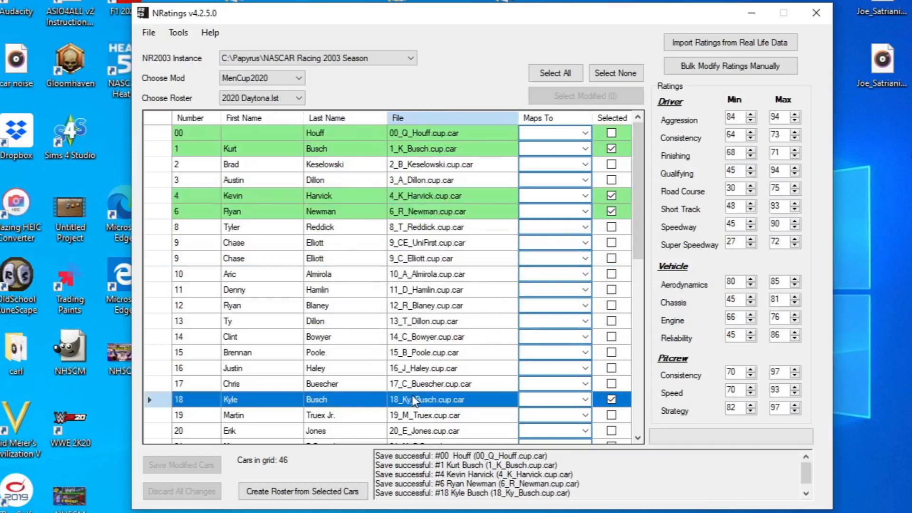
{"action": "mouse_move", "coordinate": [556, 343]}
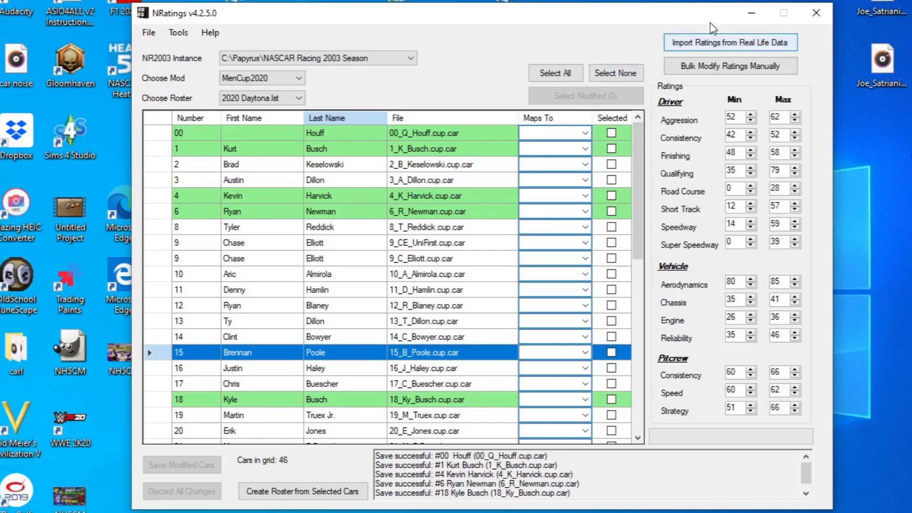
Step: Choose the Sprint Cup Series 2020 Daytona 500 for import with MasGrafx CUP Full Season v3.1 as default formula
{"action": "left_click", "coordinate": [730, 42]}
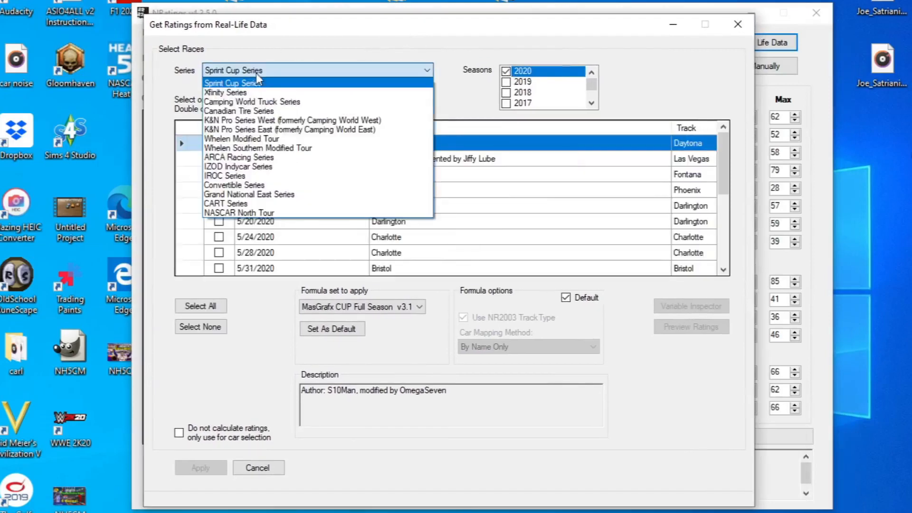
{"action": "left_click", "coordinate": [233, 83]}
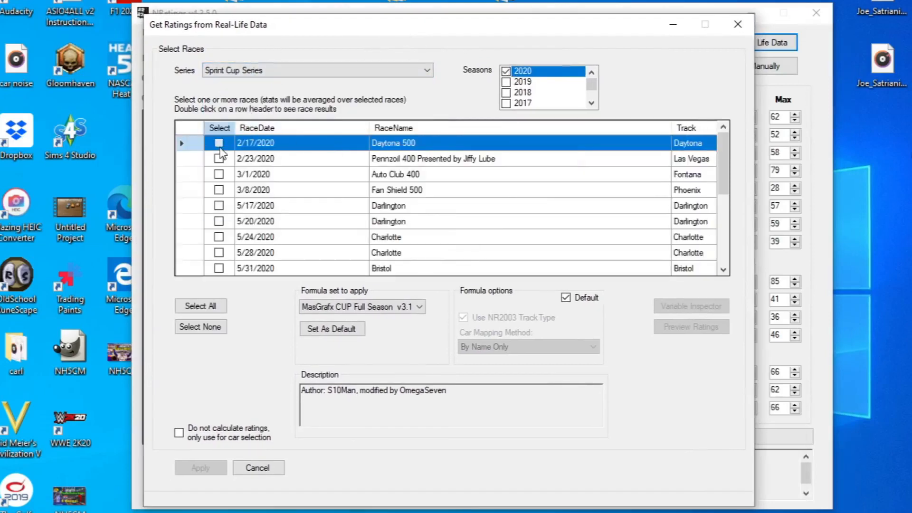
{"action": "left_click", "coordinate": [219, 144]}
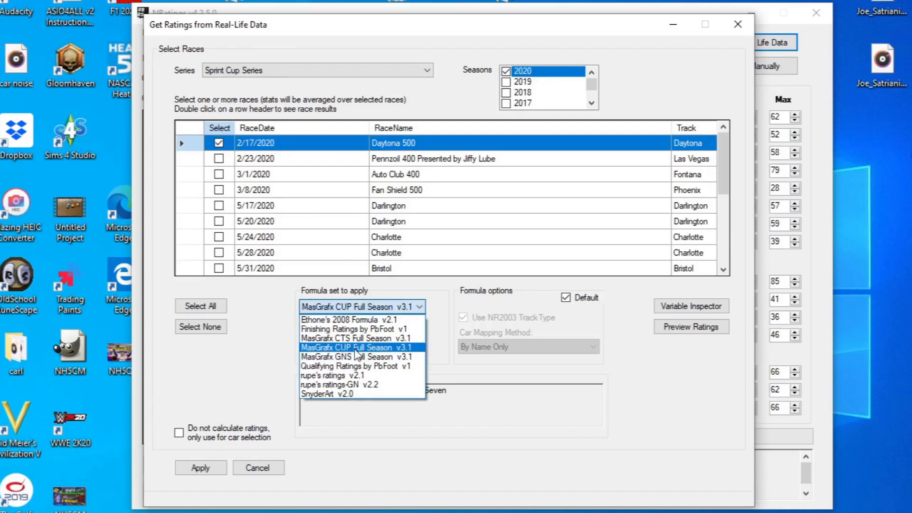
{"action": "left_click", "coordinate": [326, 329]}
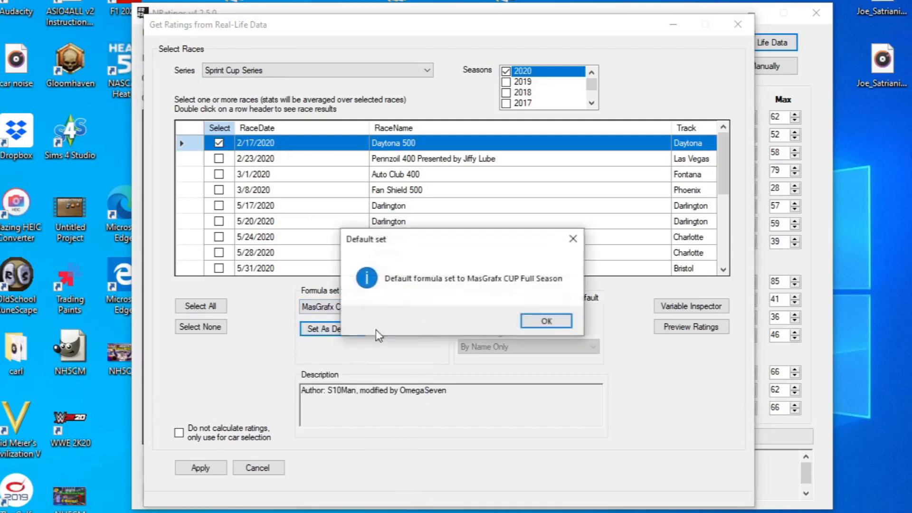
{"action": "left_click", "coordinate": [545, 320]}
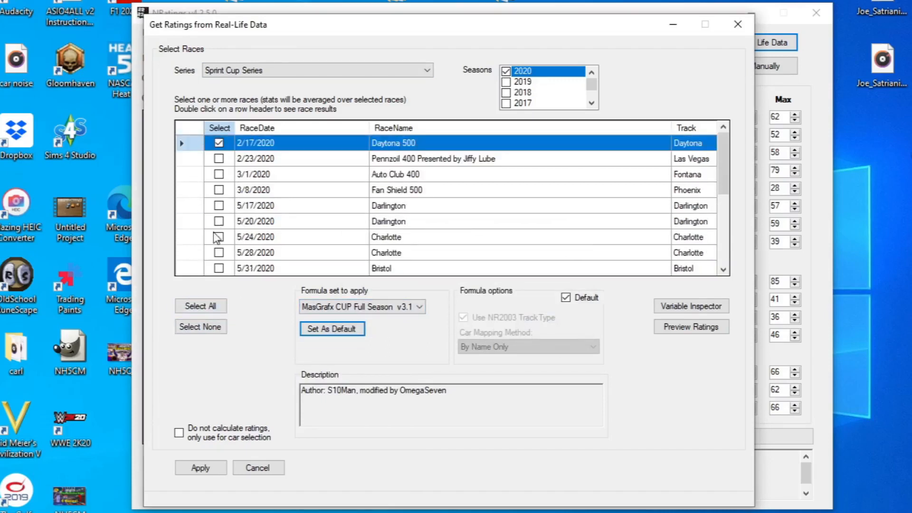
{"action": "left_click", "coordinate": [200, 306]}
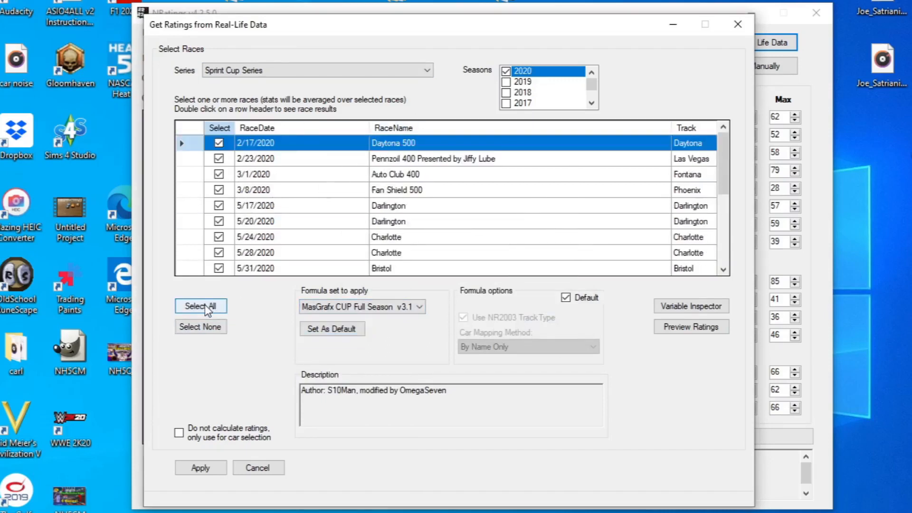
{"action": "left_click", "coordinate": [200, 326]}
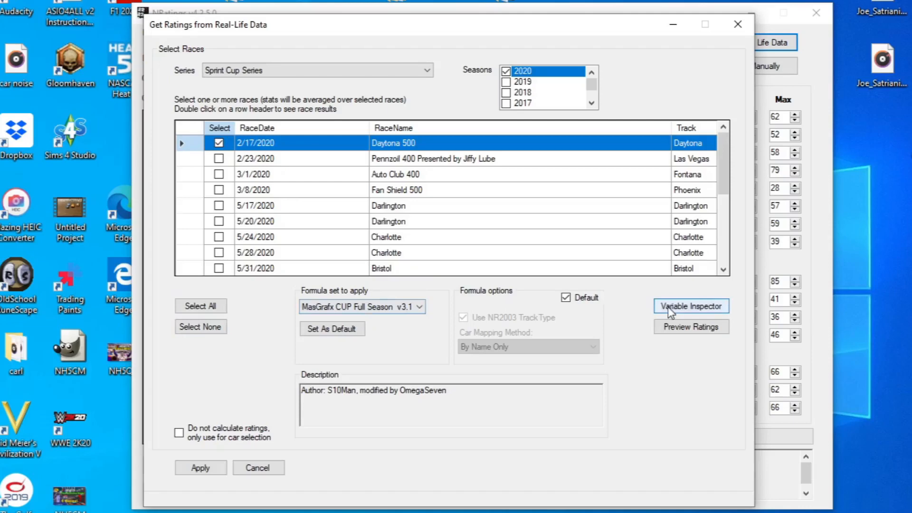
{"action": "left_click", "coordinate": [690, 305]}
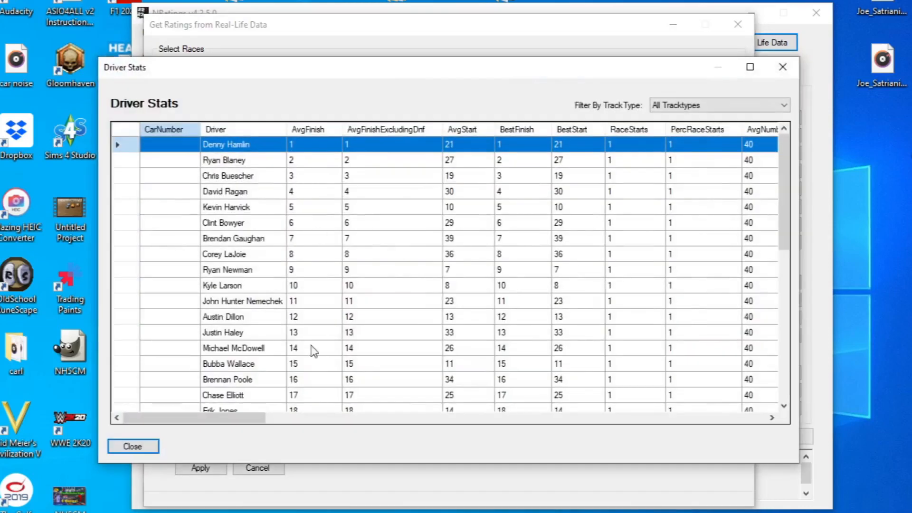
{"action": "mouse_move", "coordinate": [348, 148]}
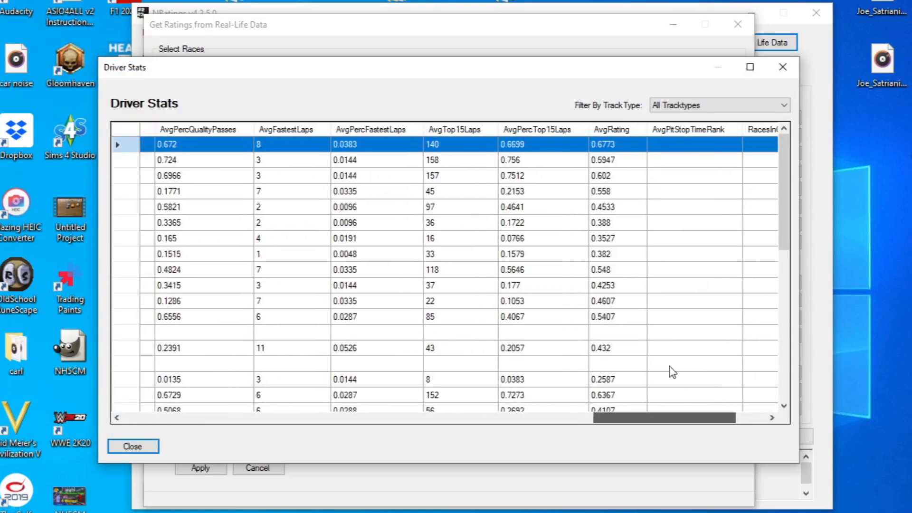
{"action": "left_click", "coordinate": [132, 447]}
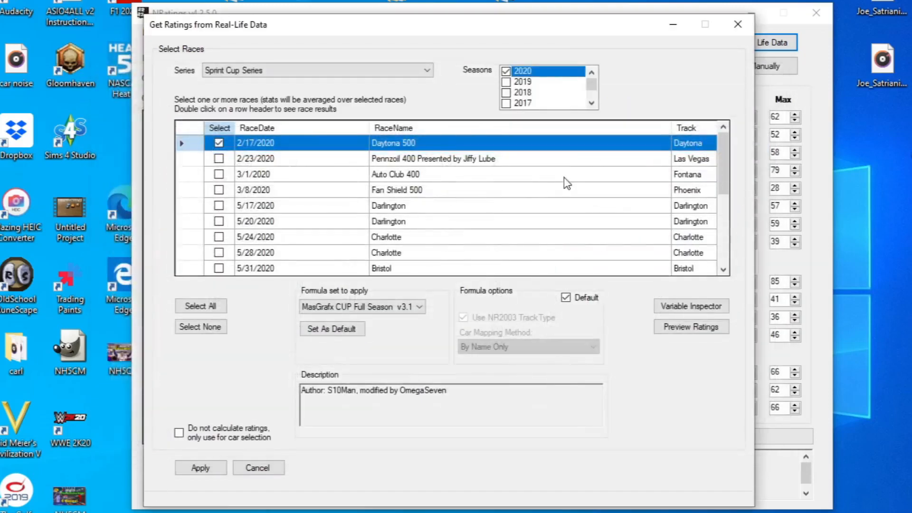
{"action": "left_click", "coordinate": [691, 326]}
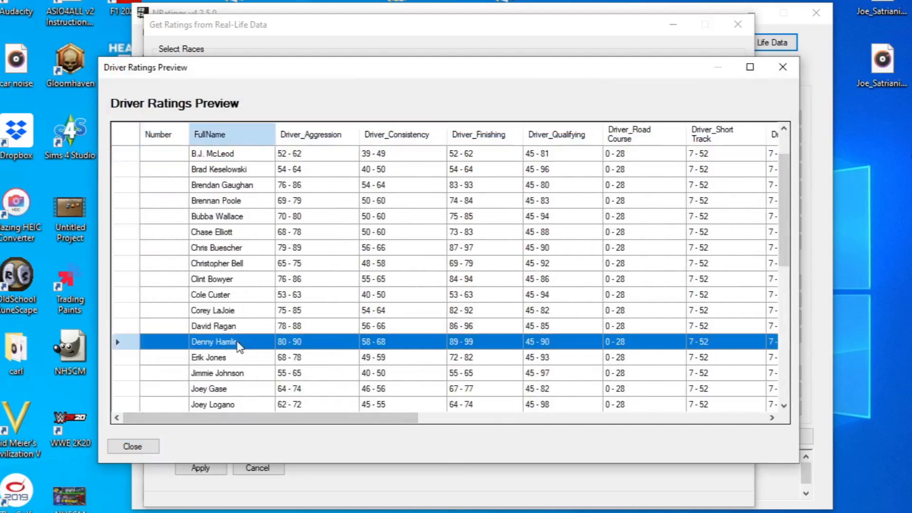
{"action": "mouse_move", "coordinate": [482, 321]}
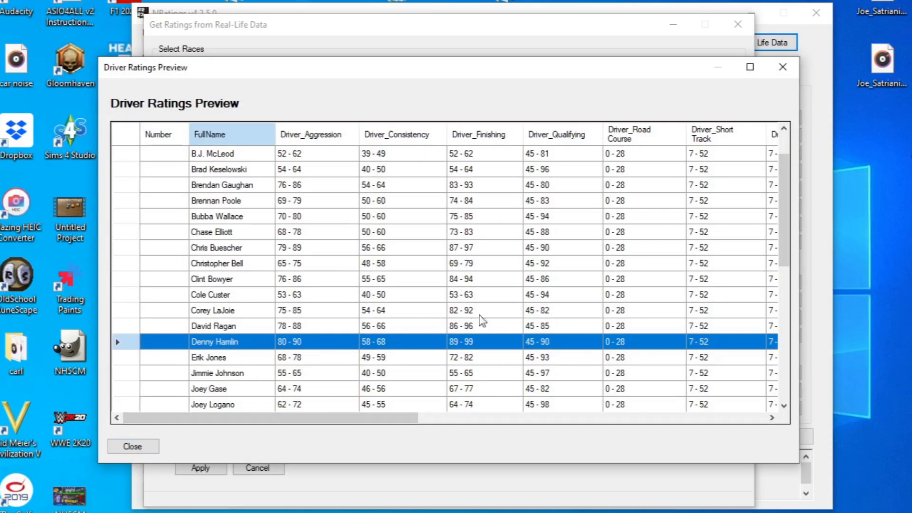
{"action": "left_click", "coordinate": [484, 134]}
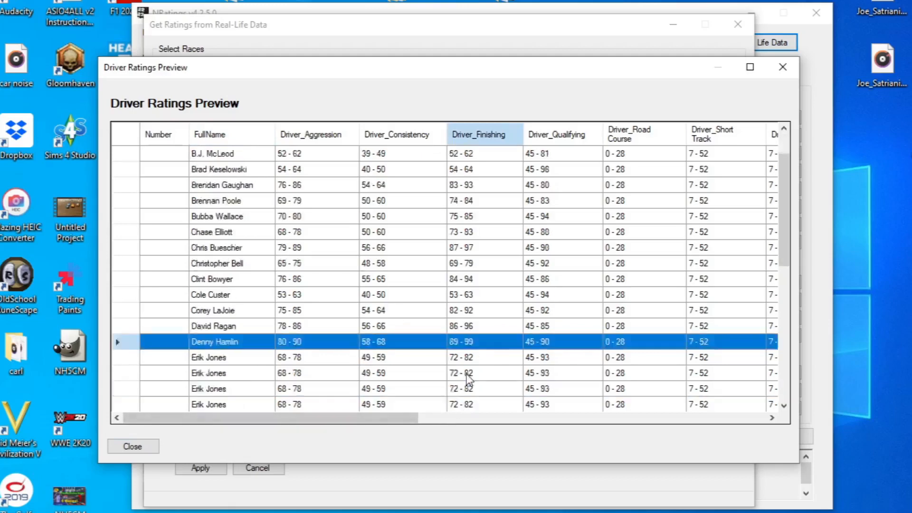
{"action": "scroll", "scroll_direction": "down", "scroll_amount": 3}
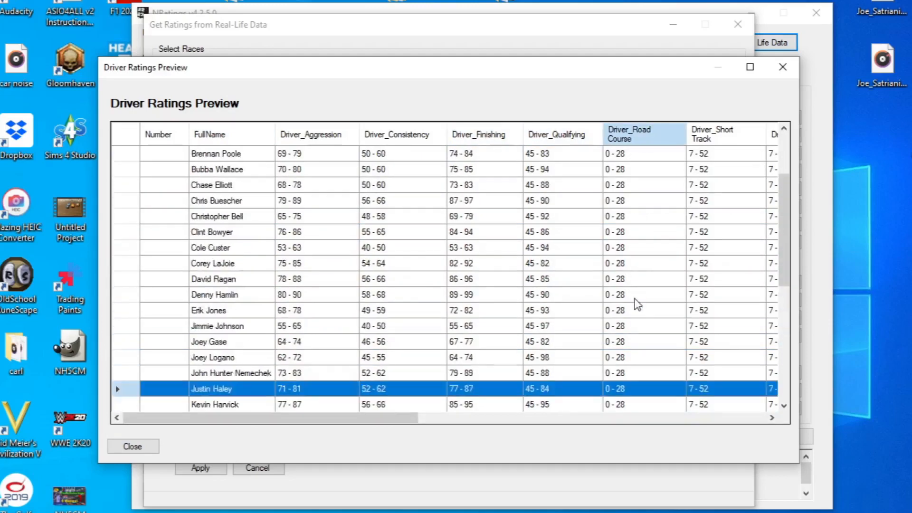
{"action": "scroll", "scroll_direction": "right", "scroll_amount": 3}
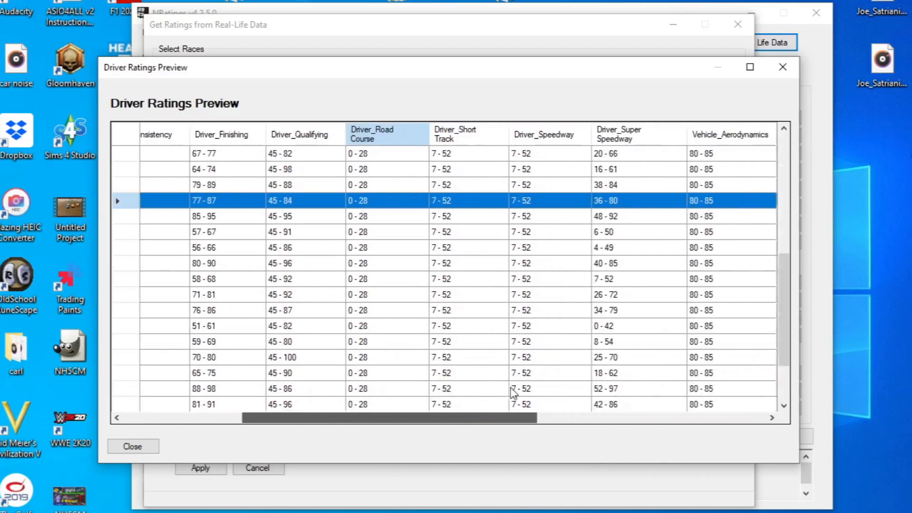
{"action": "scroll", "scroll_direction": "right", "scroll_amount": 3}
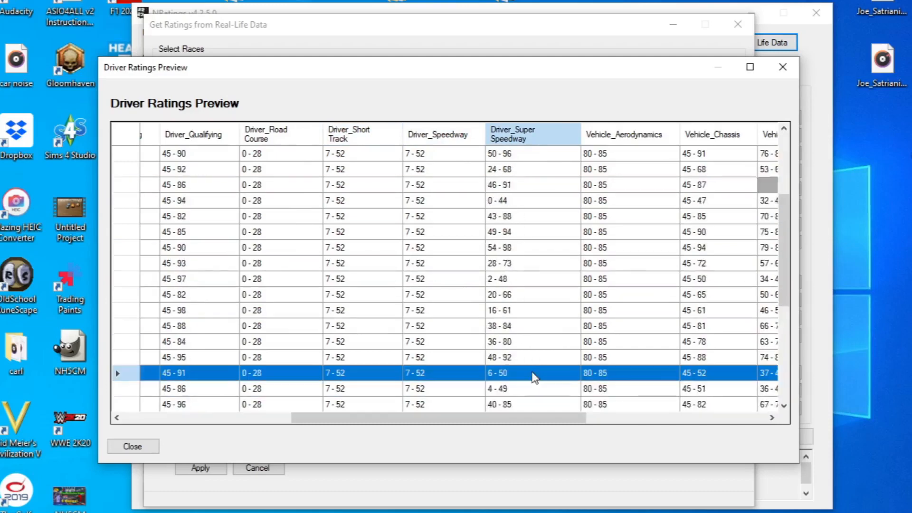
{"action": "left_click", "coordinate": [133, 446]}
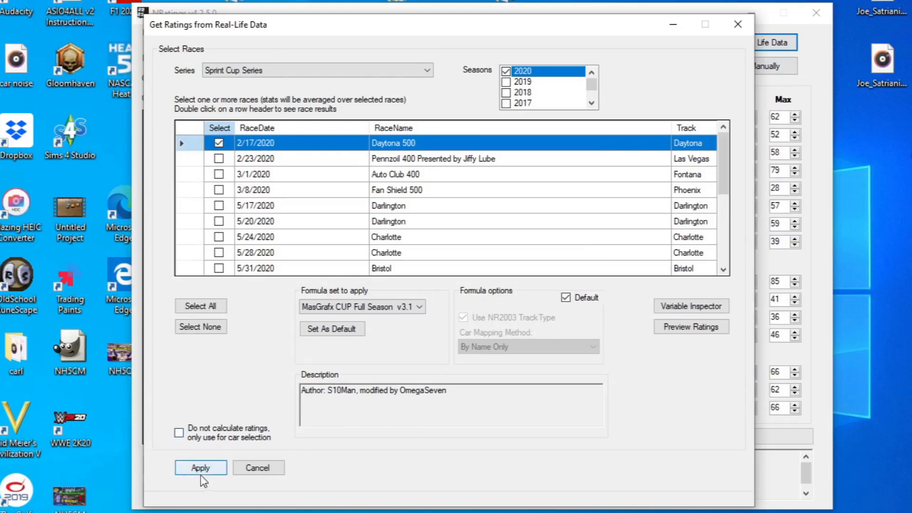
Step: Import the Daytona 500 ratings into the cars and set car 00's first name to Quin
{"action": "left_click", "coordinate": [200, 468]}
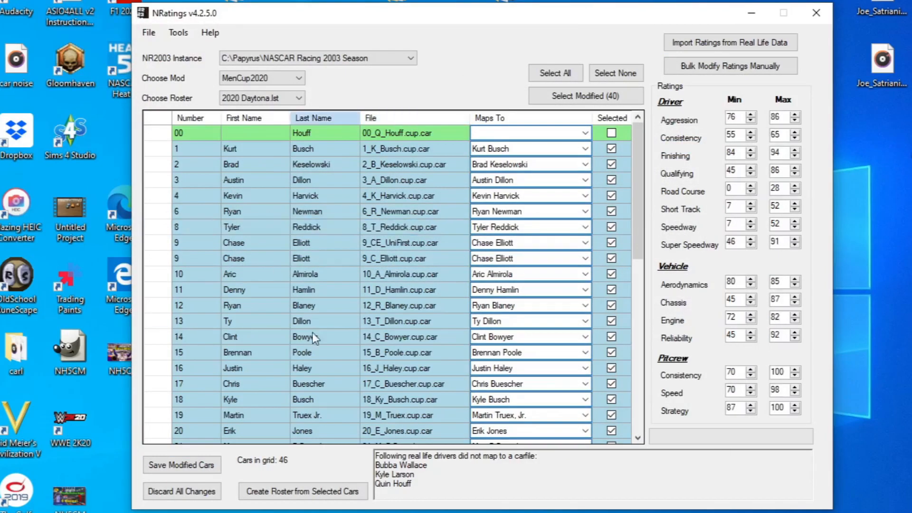
{"action": "left_click", "coordinate": [178, 133]}
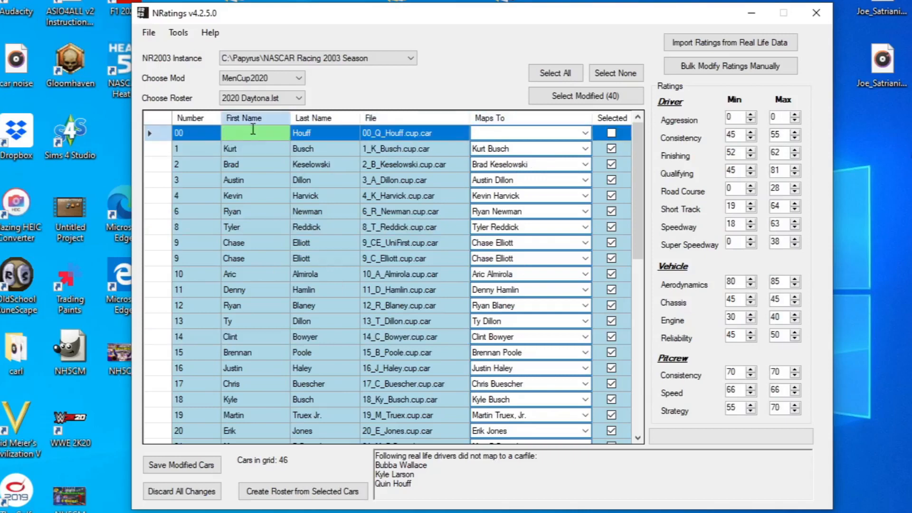
{"action": "type", "text": "Quin"}
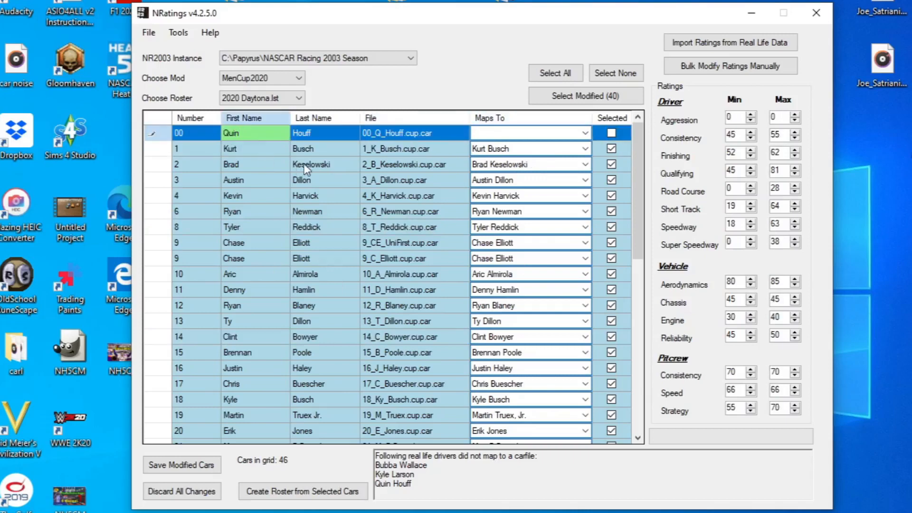
{"action": "left_click", "coordinate": [585, 133]}
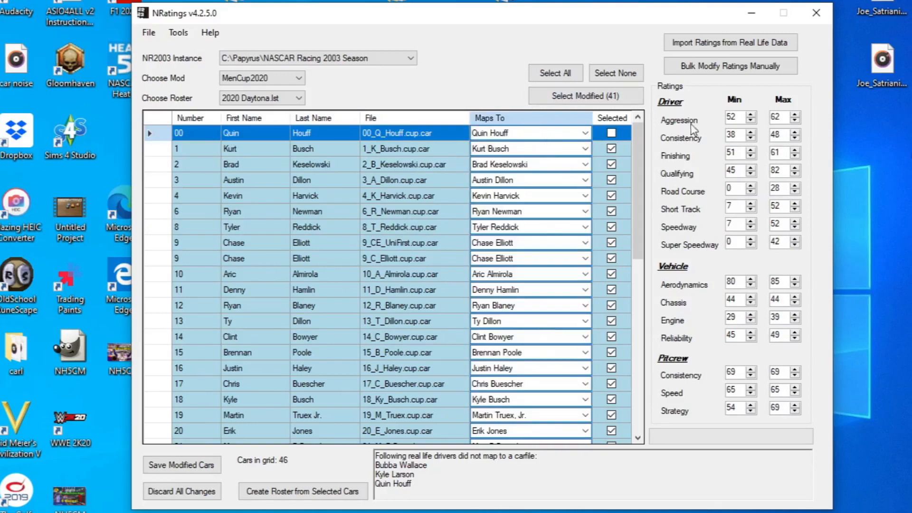
Step: Map the #43 car to the real-life Bubba Wallace ratings
{"action": "scroll", "scroll_direction": "down", "scroll_amount": 3}
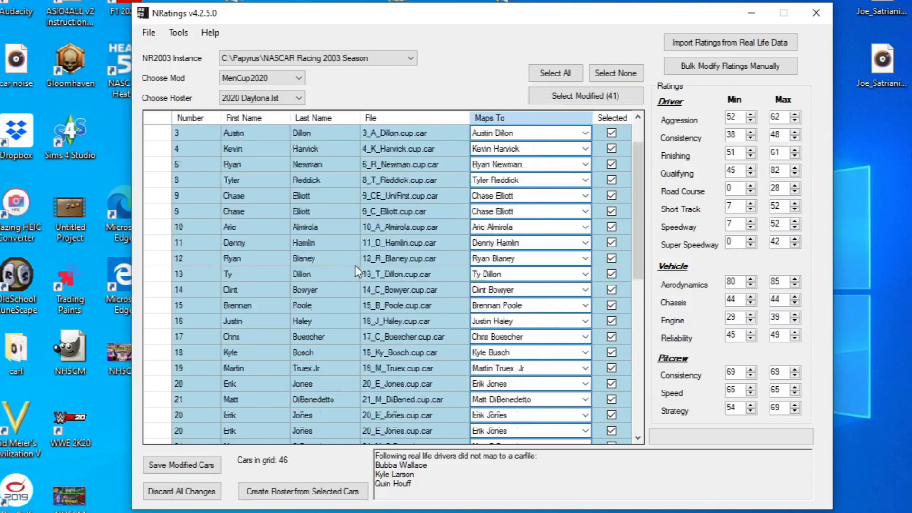
{"action": "scroll", "scroll_direction": "down", "scroll_amount": 3}
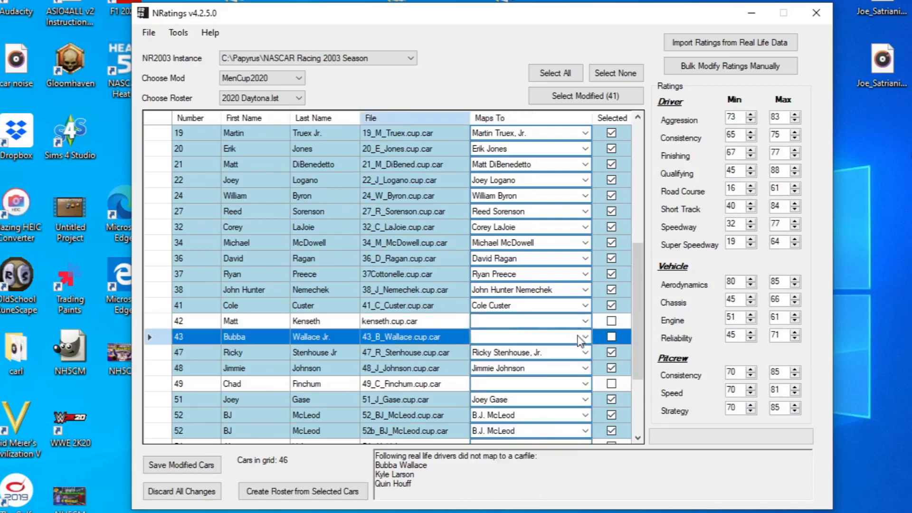
{"action": "left_click", "coordinate": [584, 337]}
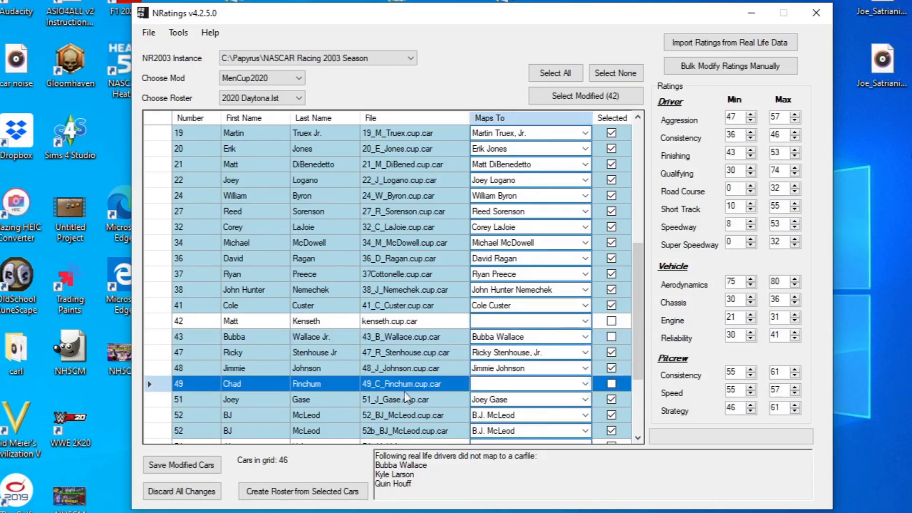
{"action": "scroll", "scroll_direction": "down", "scroll_amount": 3}
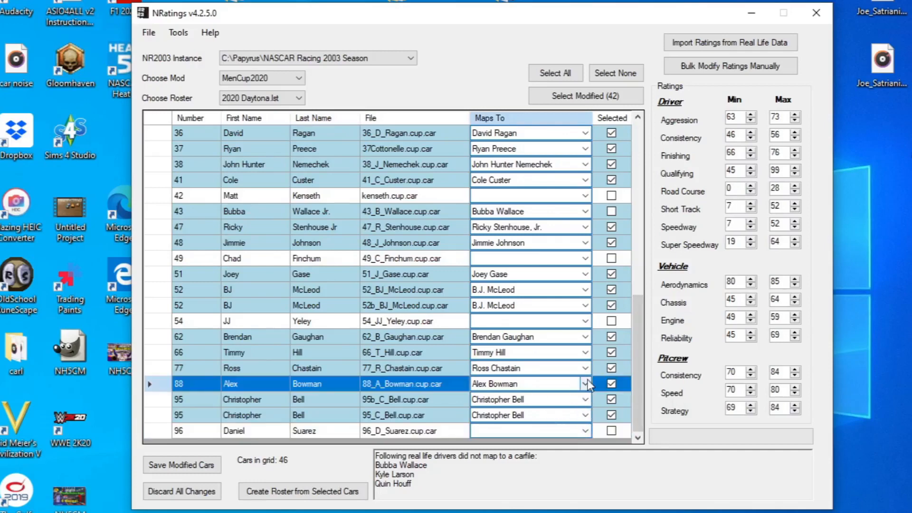
Step: Map car 88 to Michael McDowell's ratings and rename its driver's first name to Jimmie
{"action": "left_click", "coordinate": [585, 383]}
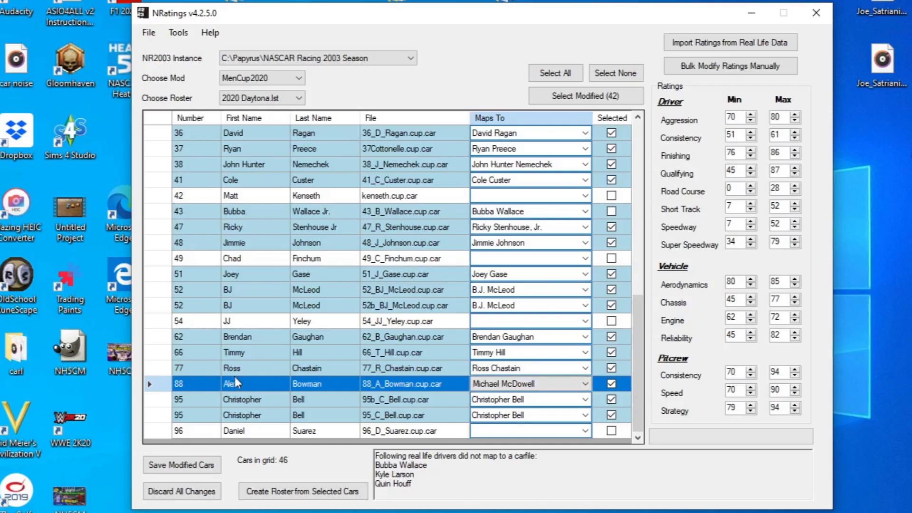
{"action": "double_click", "coordinate": [242, 383]}
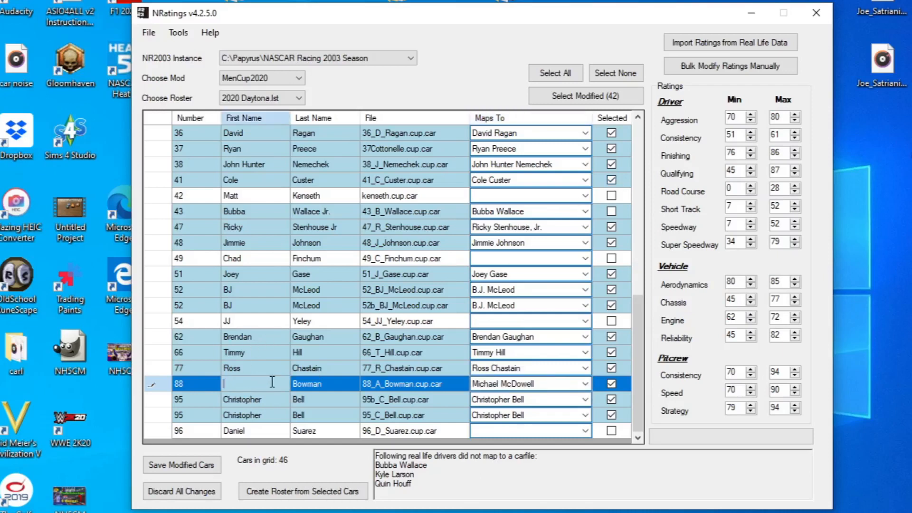
{"action": "type", "text": "JJ"}
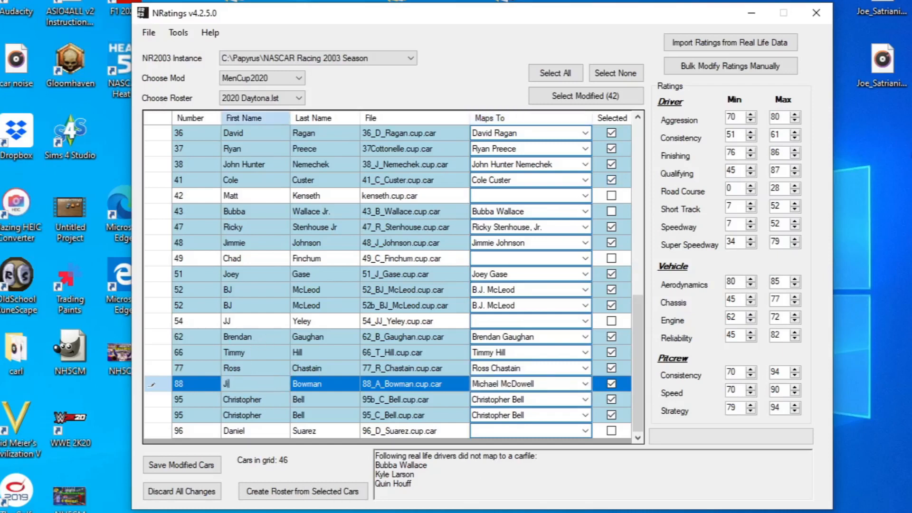
{"action": "type", "text": "Jimmie"}
{"action": "left_click", "coordinate": [326, 384]}
{"action": "type", "text": "Smith"}
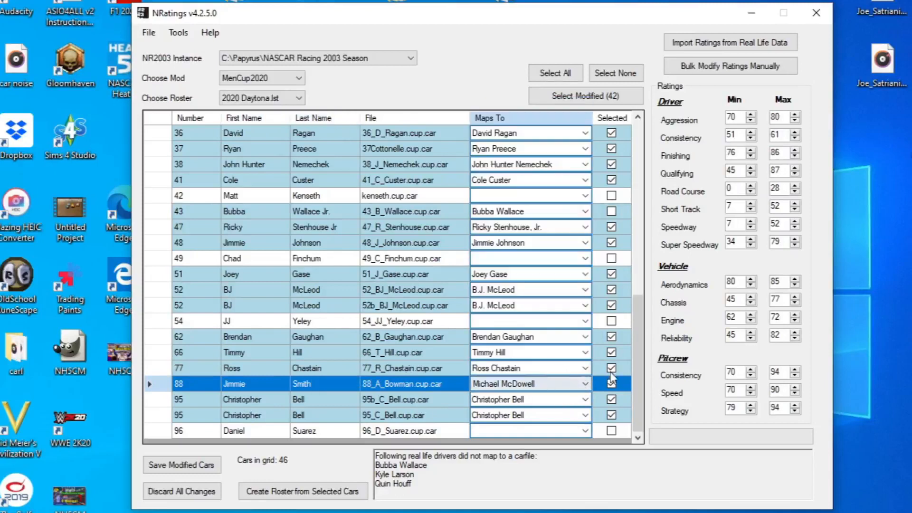
{"action": "left_click", "coordinate": [585, 383]}
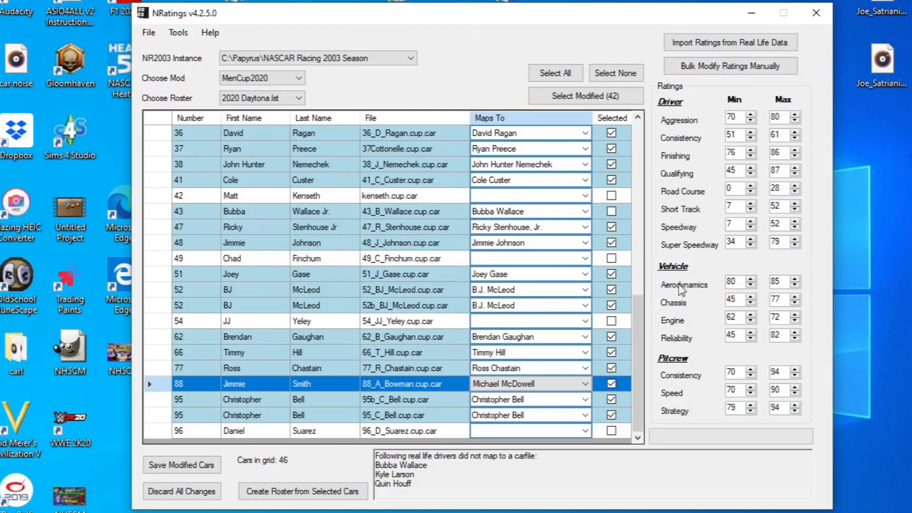
{"action": "mouse_move", "coordinate": [767, 154]}
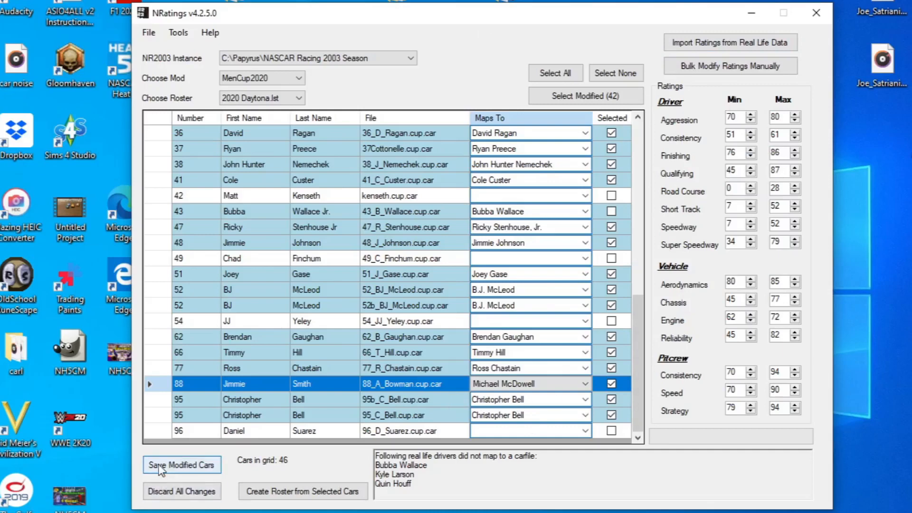
Step: Save the 42 modified cars, confirming the save, then uncheck every car via Select None
{"action": "left_click", "coordinate": [182, 465]}
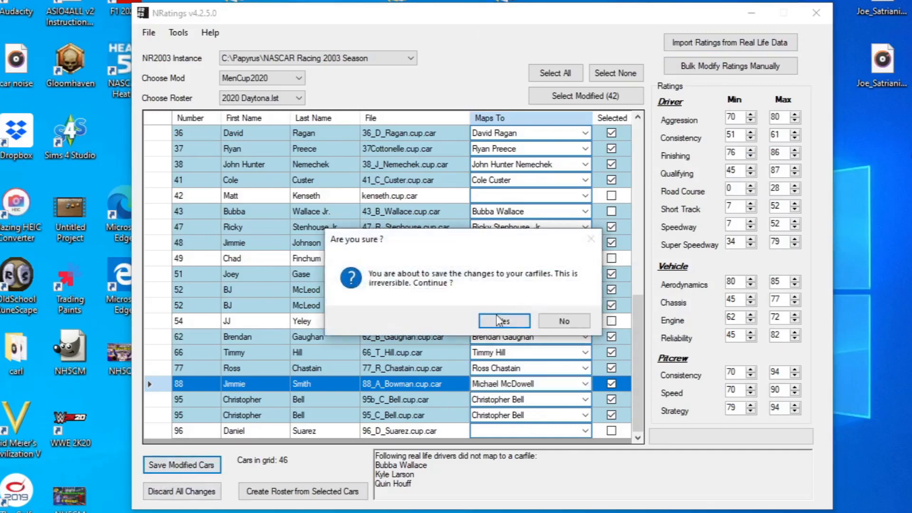
{"action": "left_click", "coordinate": [503, 320]}
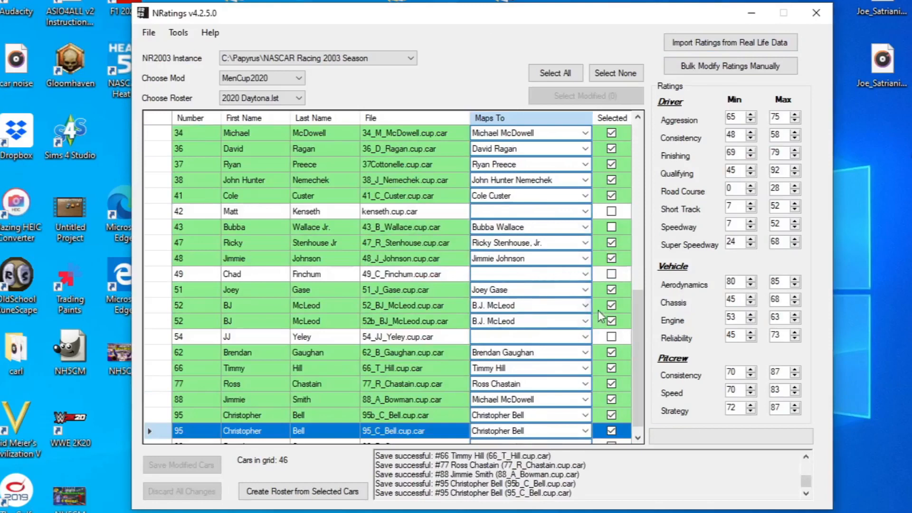
{"action": "left_click", "coordinate": [616, 73]}
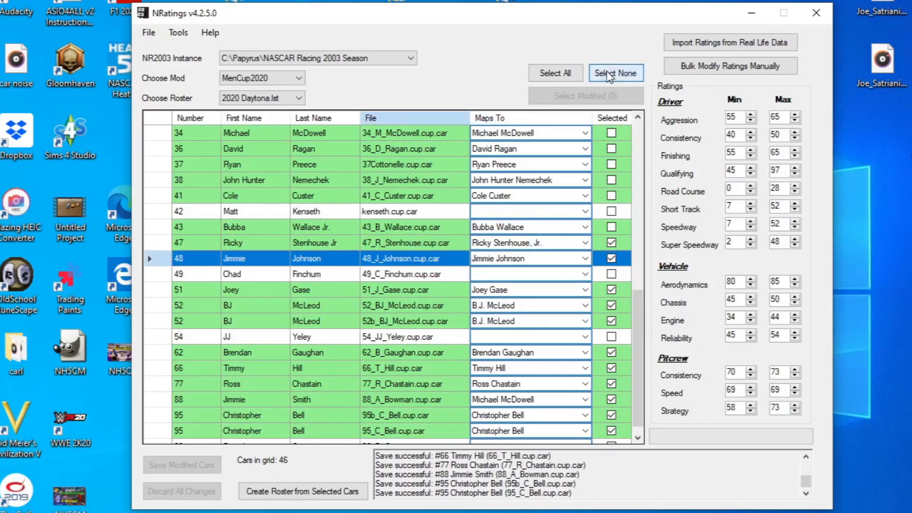
{"action": "left_click", "coordinate": [614, 73]}
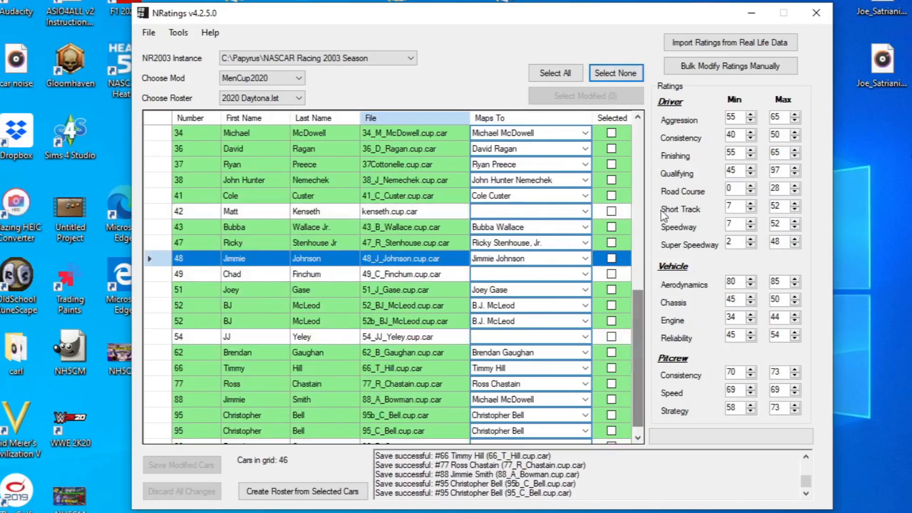
{"action": "scroll", "scroll_direction": "down", "scroll_amount": 3}
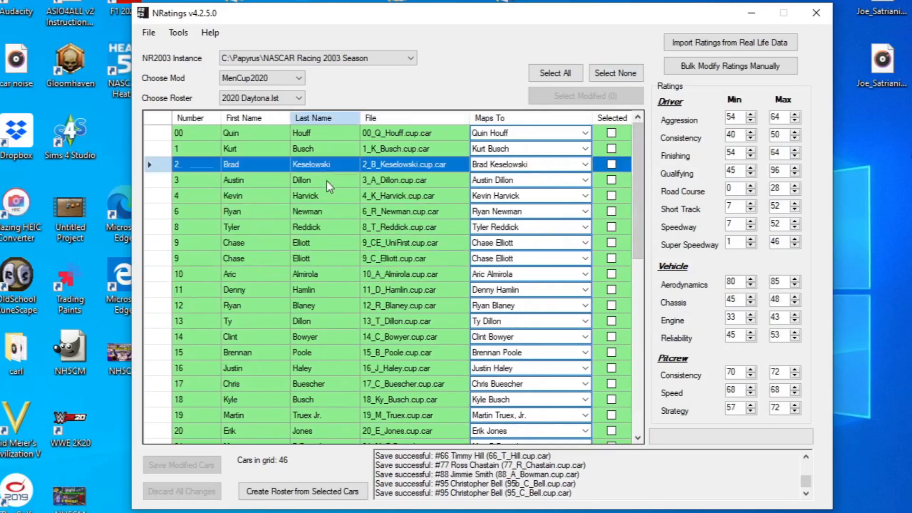
{"action": "left_click", "coordinate": [303, 368]}
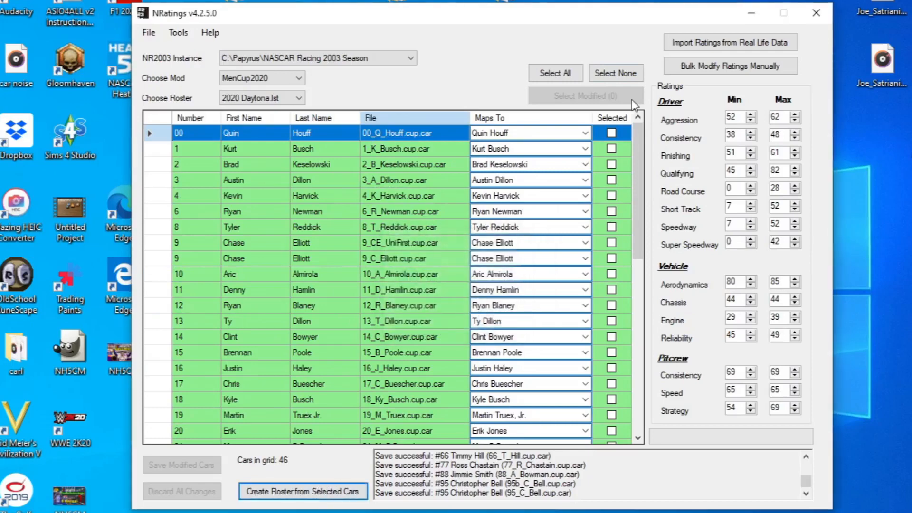
Step: Check every car and create a roster named 'Daytona 500' from them
{"action": "left_click", "coordinate": [554, 73]}
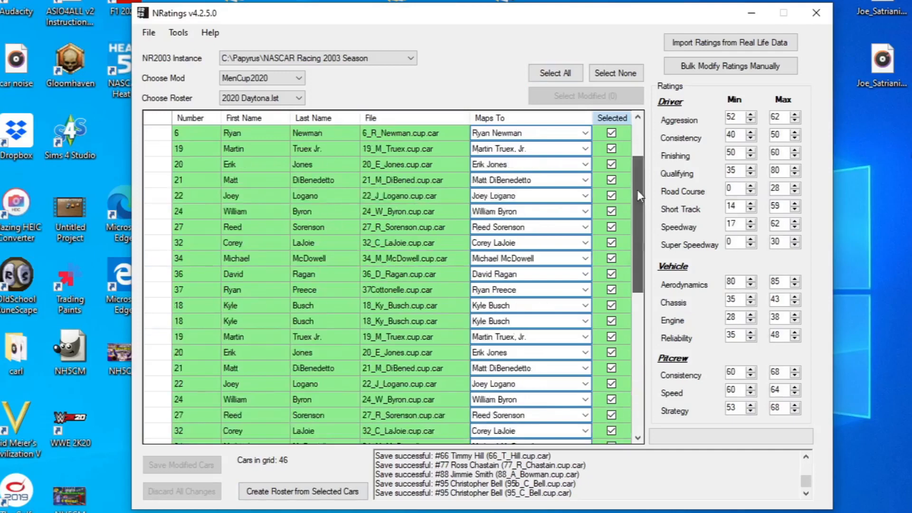
{"action": "left_click", "coordinate": [303, 491]}
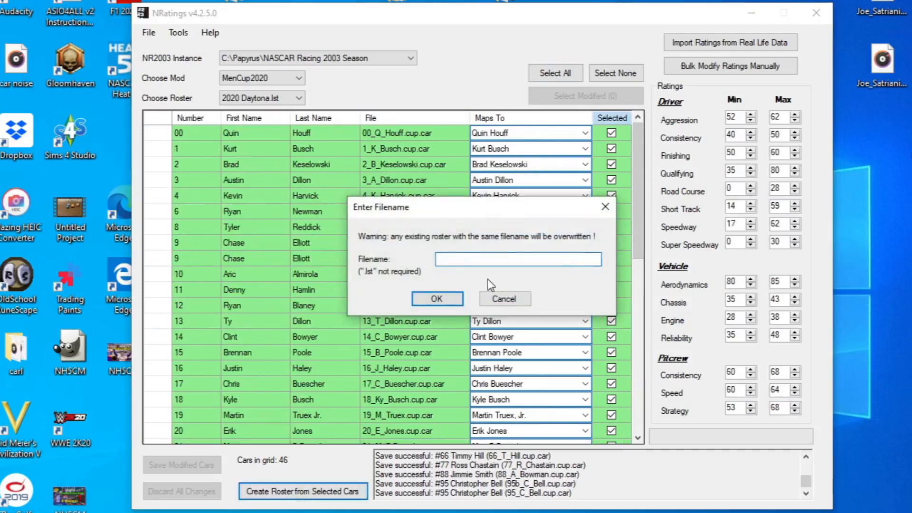
{"action": "type", "text": "Daytona 500"}
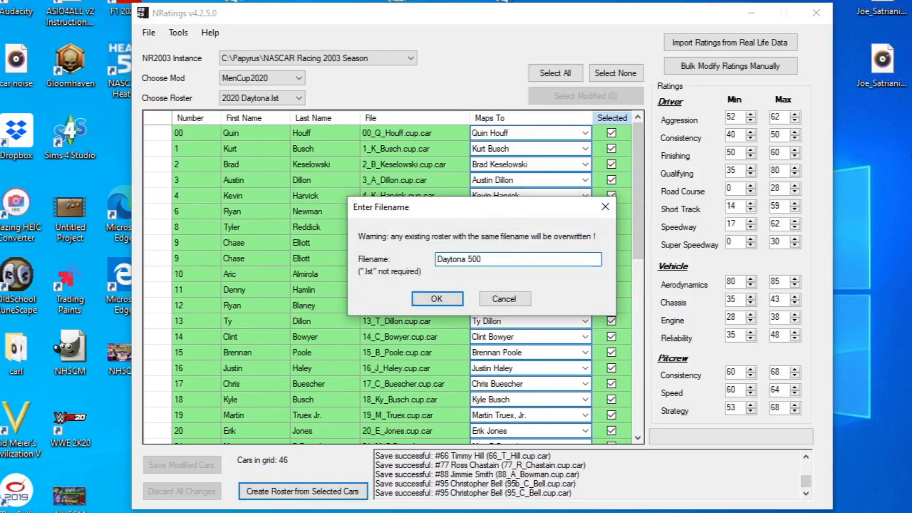
{"action": "left_click", "coordinate": [437, 299]}
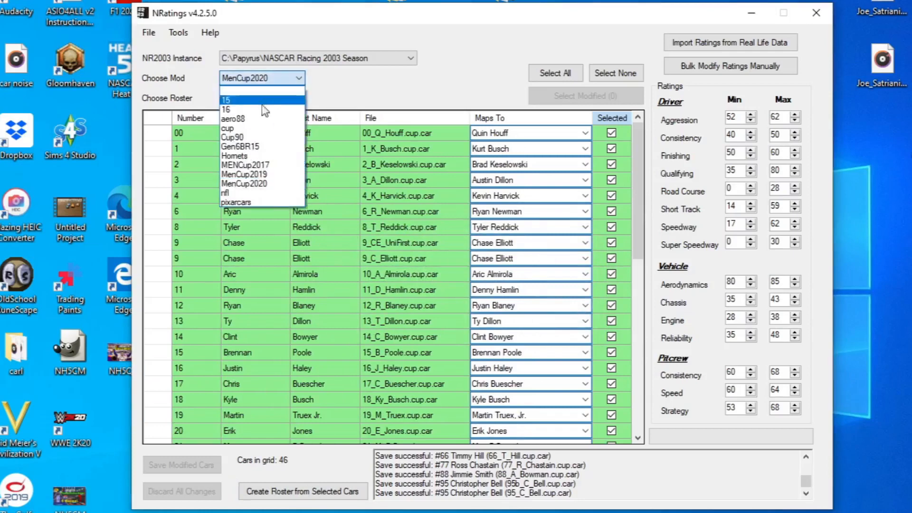
Step: Reload MenCup2020 via MenCup2019 so Daytona 500.lst loads, then view the #9 Chase Elliott car
{"action": "left_click", "coordinate": [244, 174]}
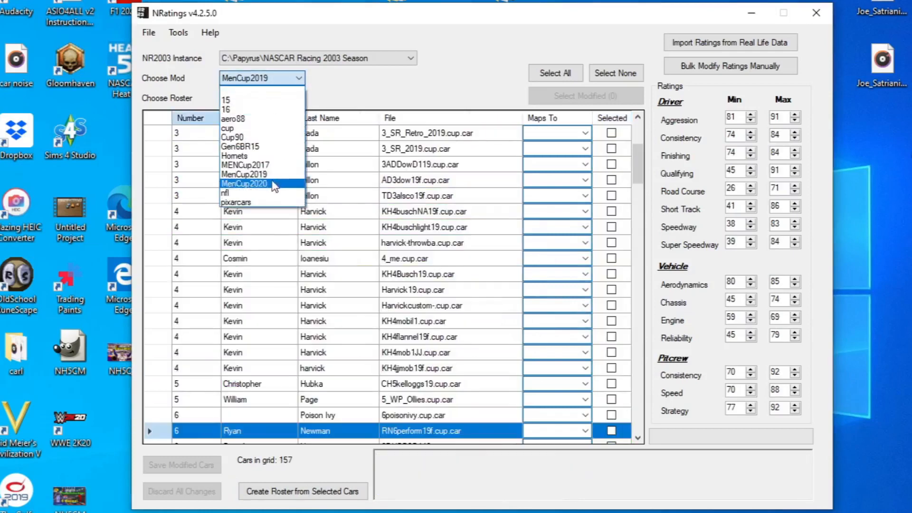
{"action": "left_click", "coordinate": [244, 183]}
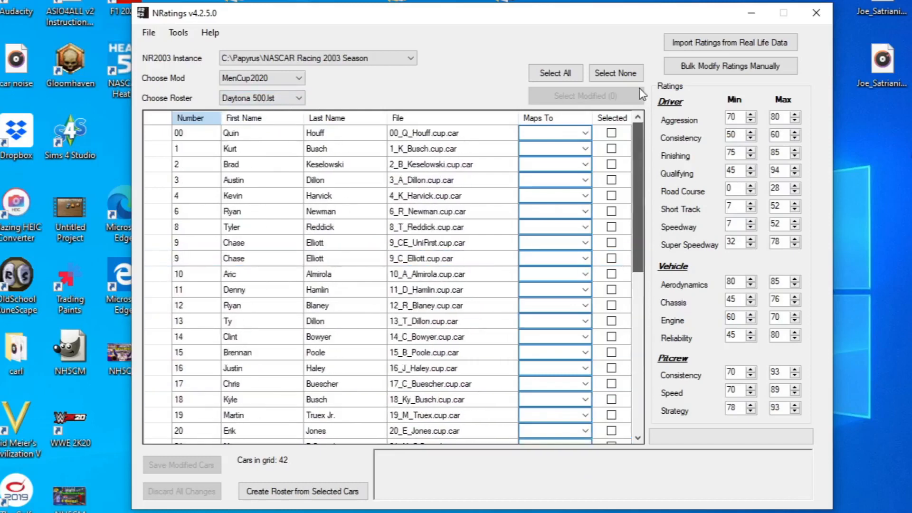
{"action": "left_click", "coordinate": [233, 259]}
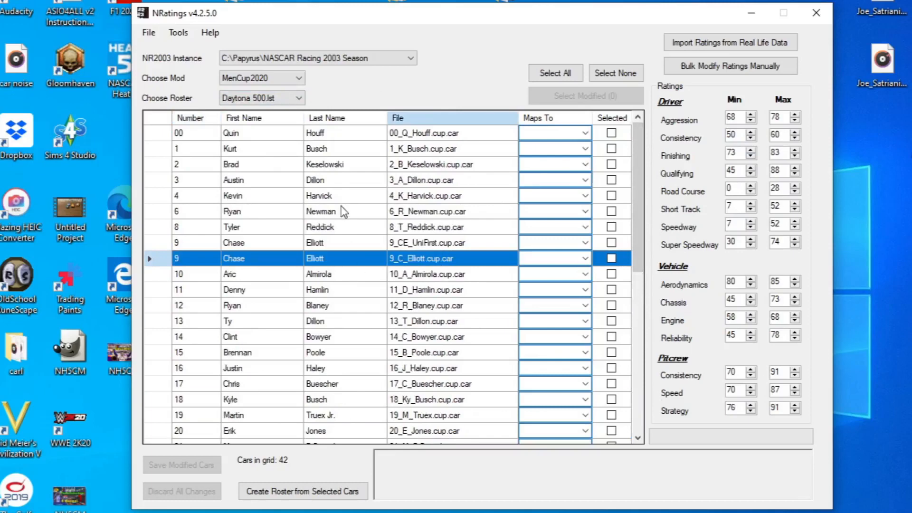
{"action": "mouse_move", "coordinate": [581, 30]}
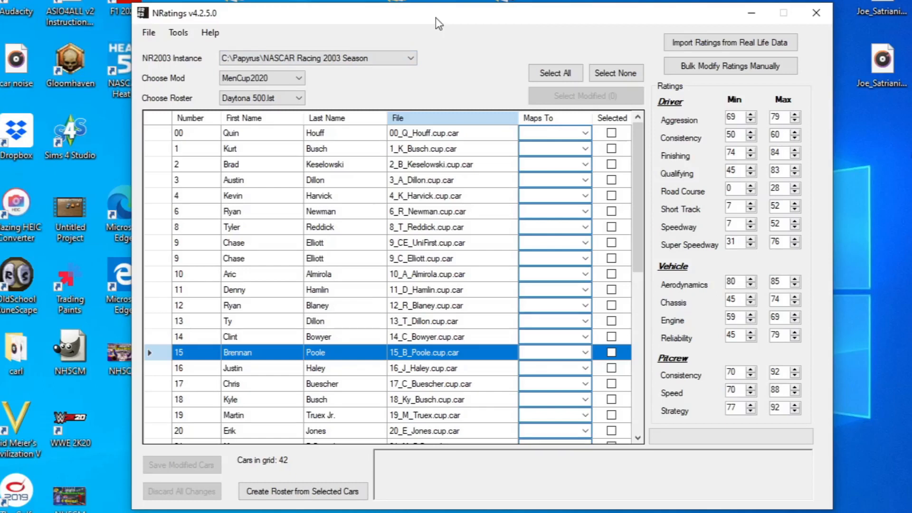
{"action": "mouse_move", "coordinate": [817, 12]}
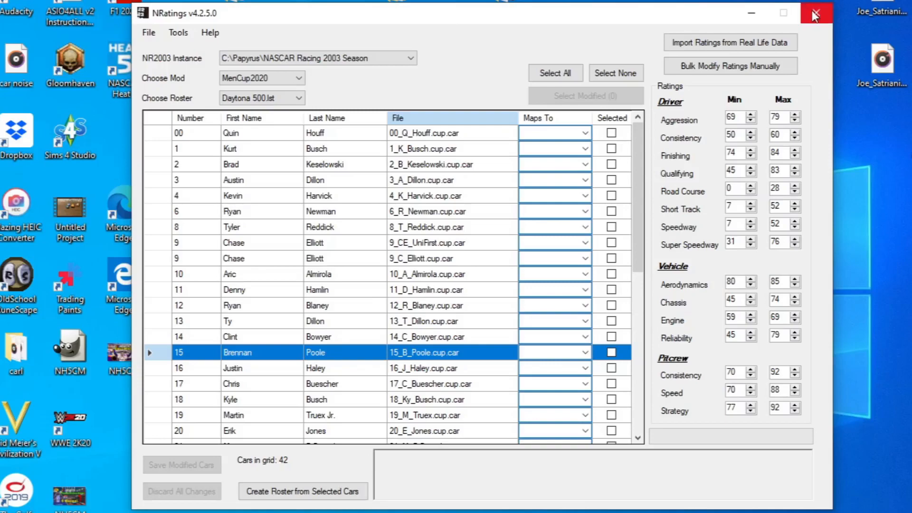